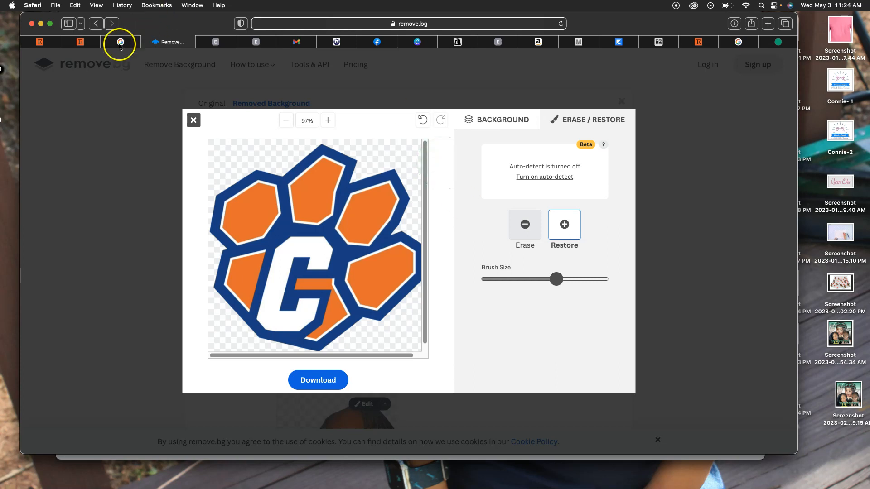
Return to the Etsy tab and reach the shop's active listings via Shop Manager
click(87, 41)
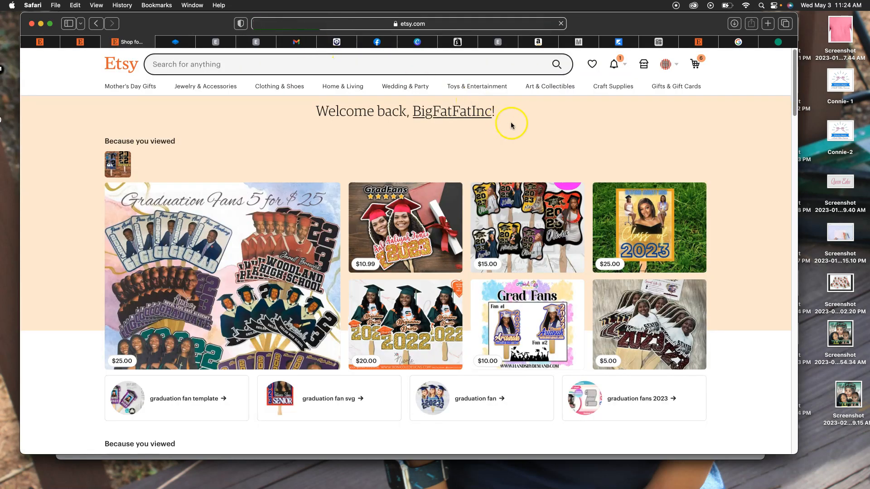
mouse_move(644, 63)
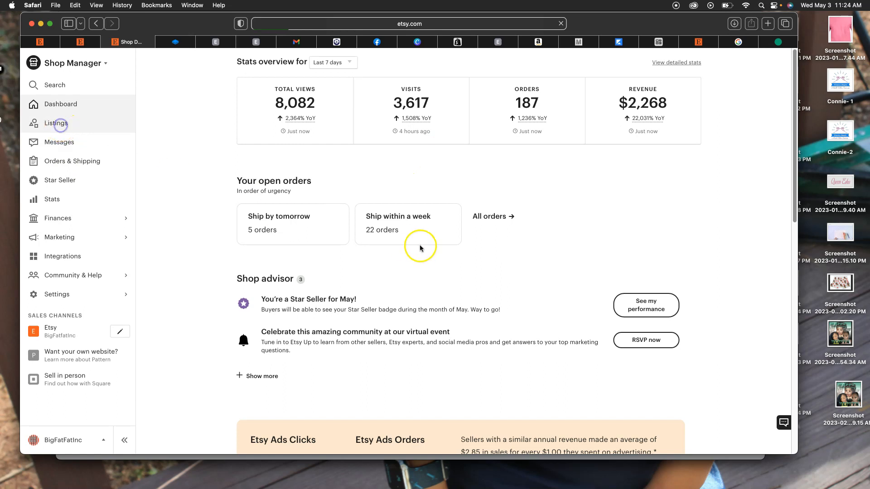
click(55, 123)
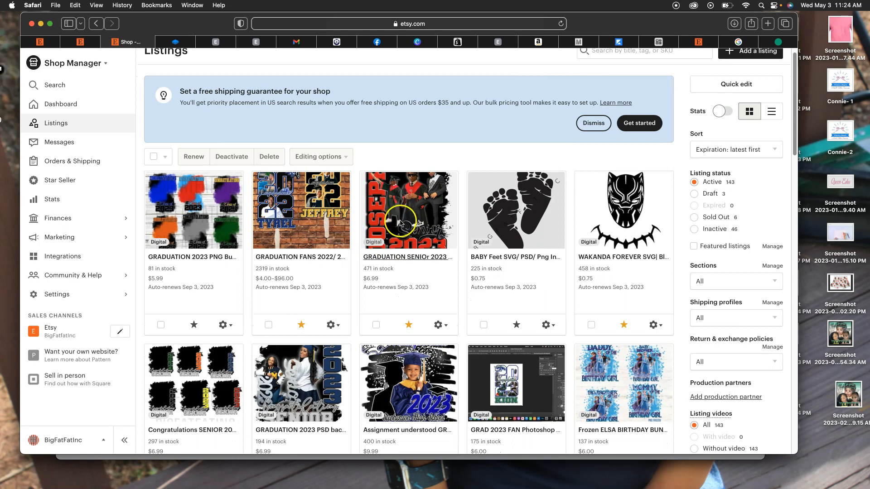
scroll(down, 3)
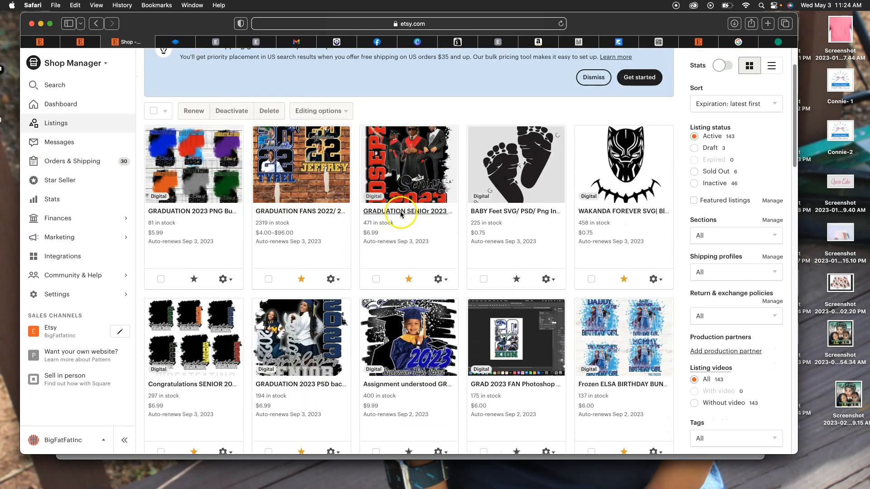
mouse_move(417, 209)
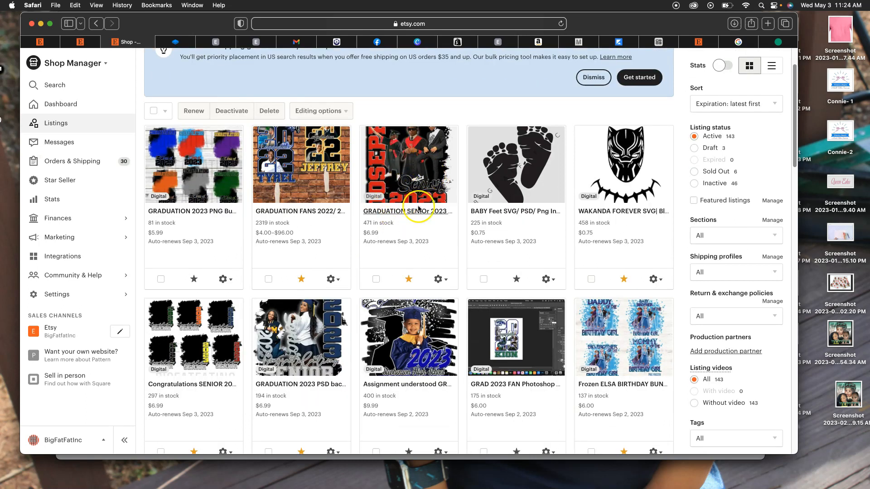
mouse_move(300, 337)
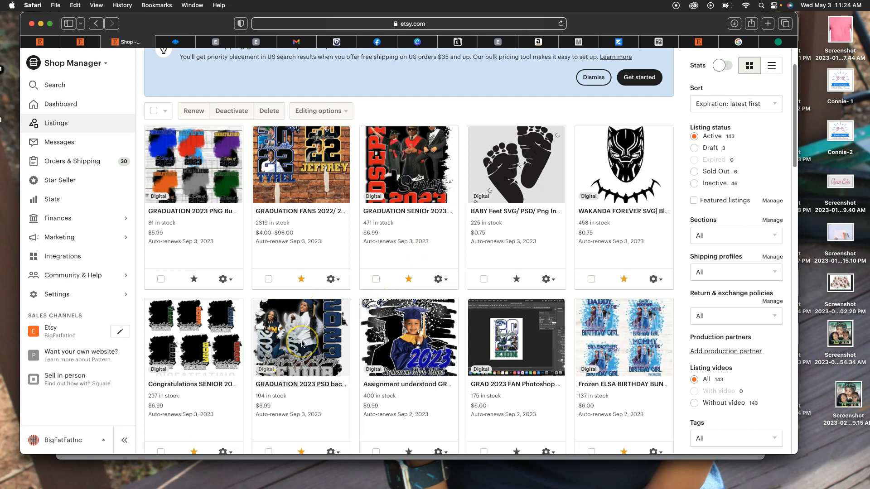
mouse_move(314, 330)
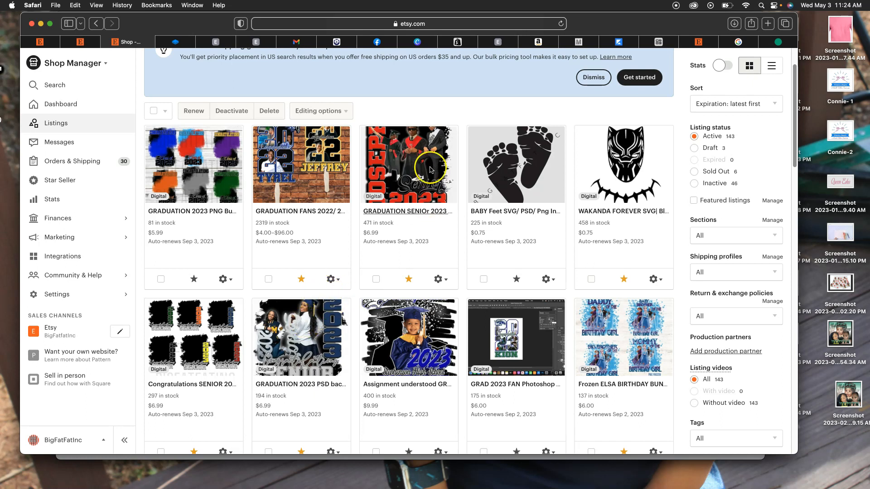
mouse_move(416, 177)
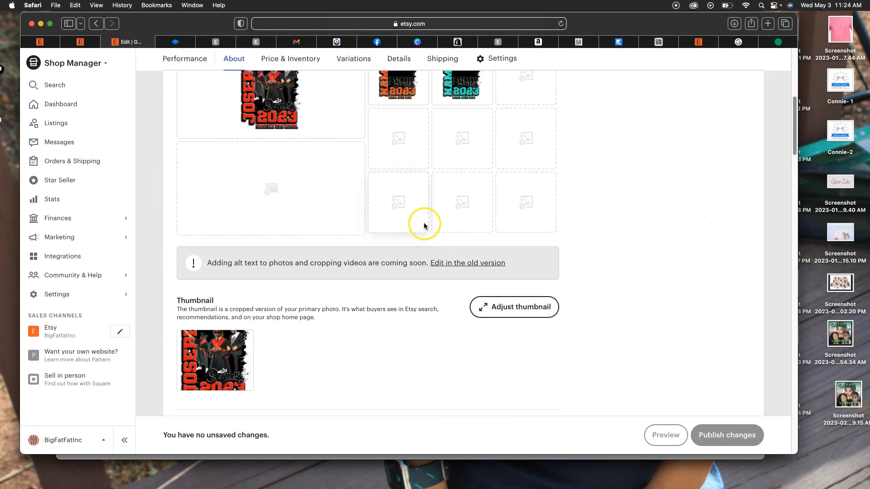
Scroll the Graduation Senior 2023 listing's About tab down to its Digital files section
scroll(down, 3)
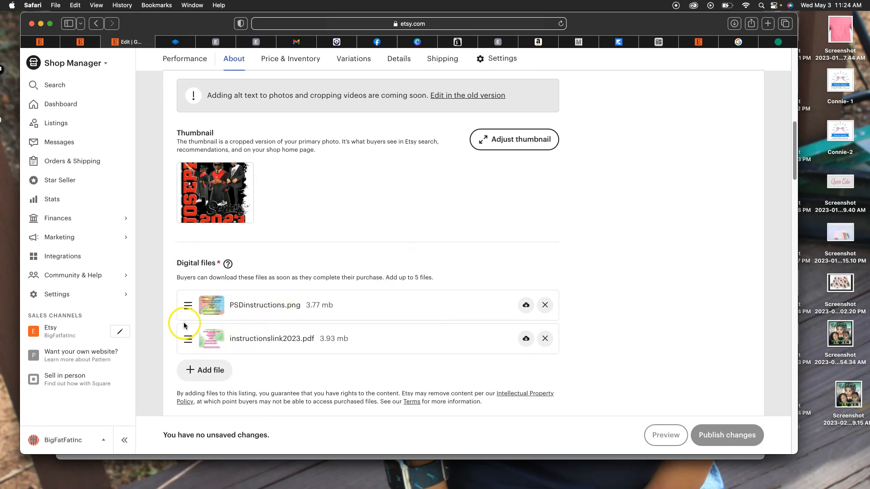
mouse_move(257, 332)
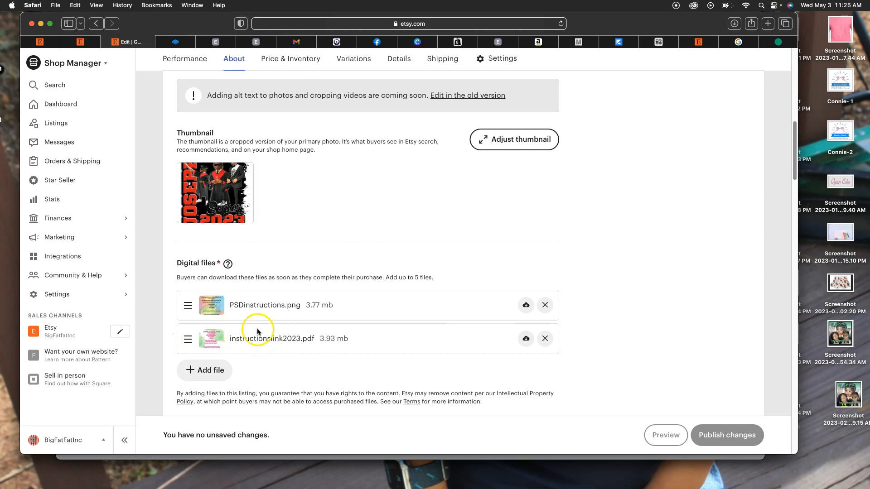
mouse_move(426, 336)
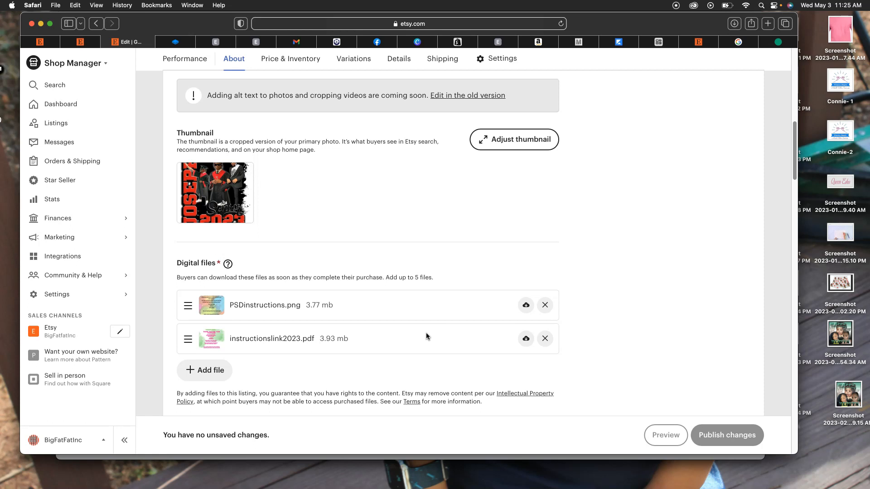
mouse_move(526, 338)
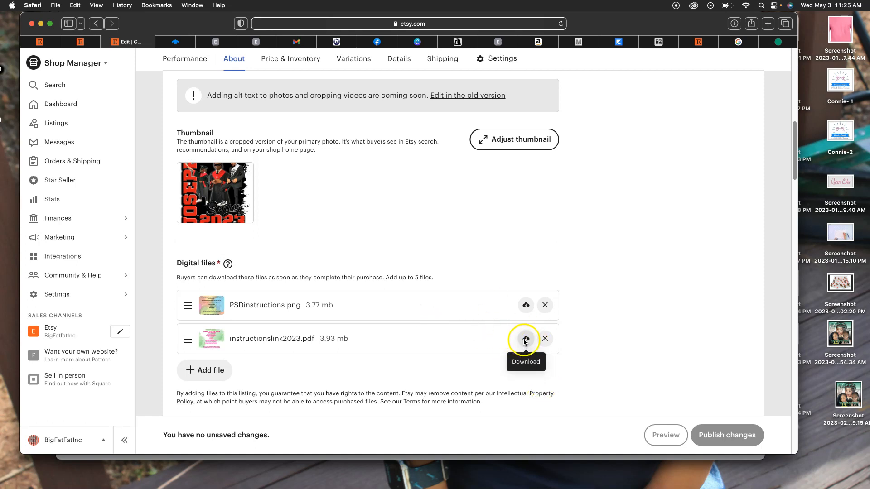
Download instructionslink2023.pdf from the listing and open it from Safari's recent downloads
click(526, 339)
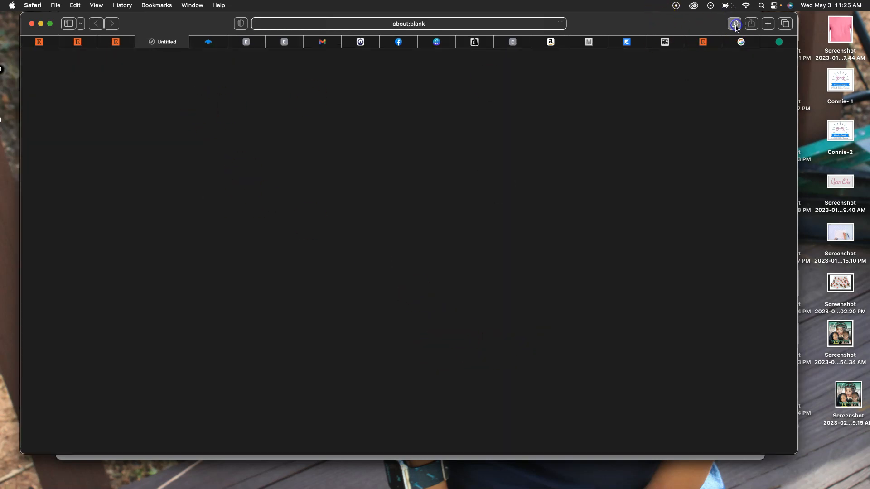
click(734, 23)
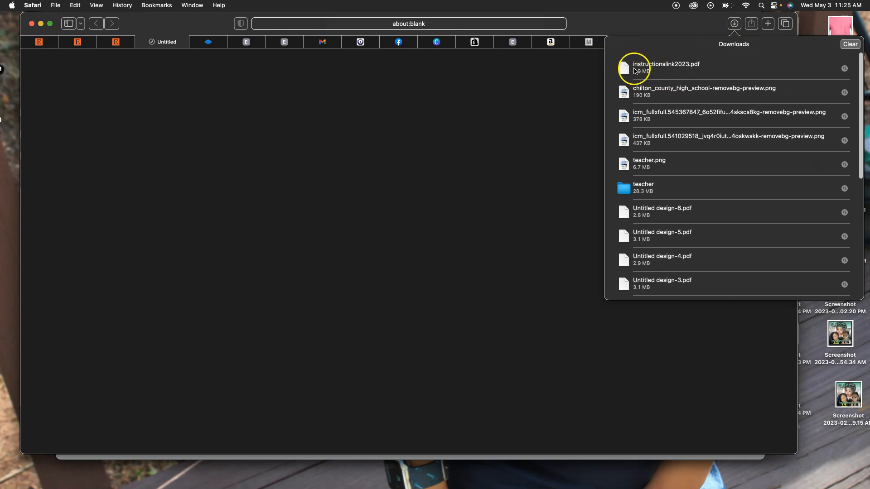
click(666, 66)
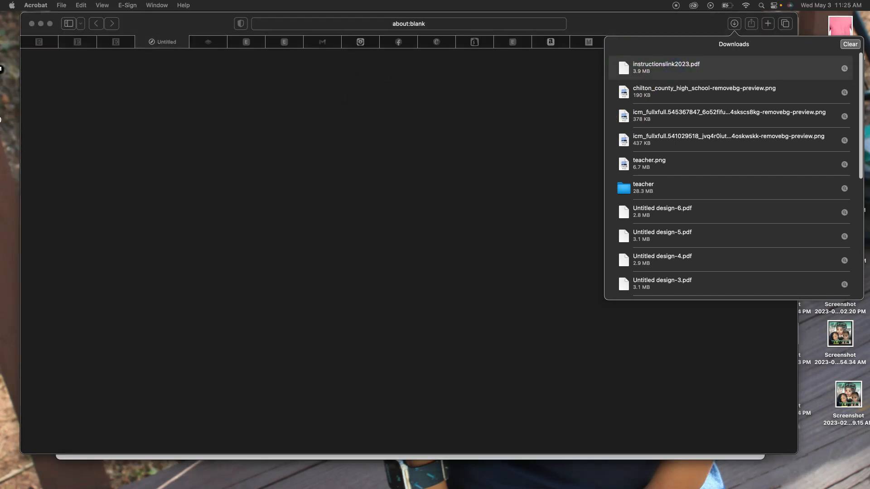
View the READ ME PDF in Acrobat with its Varsity and Amarillo fonts and Drive link
click(666, 67)
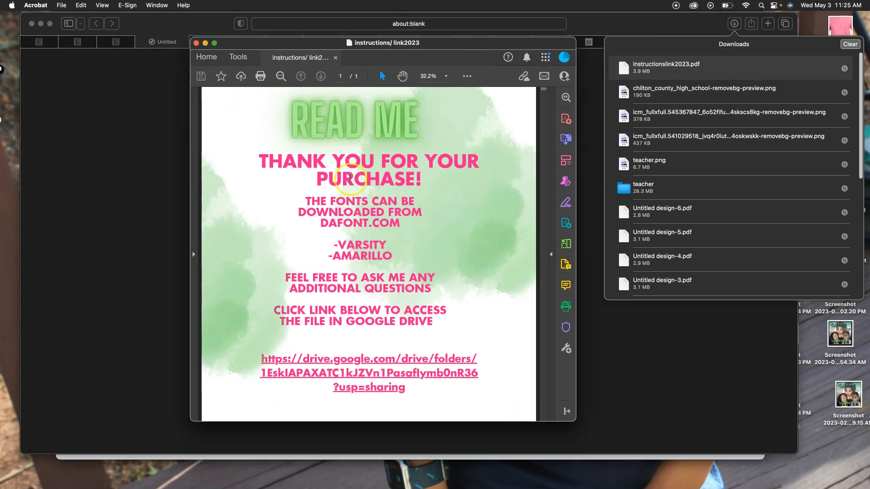
mouse_move(508, 374)
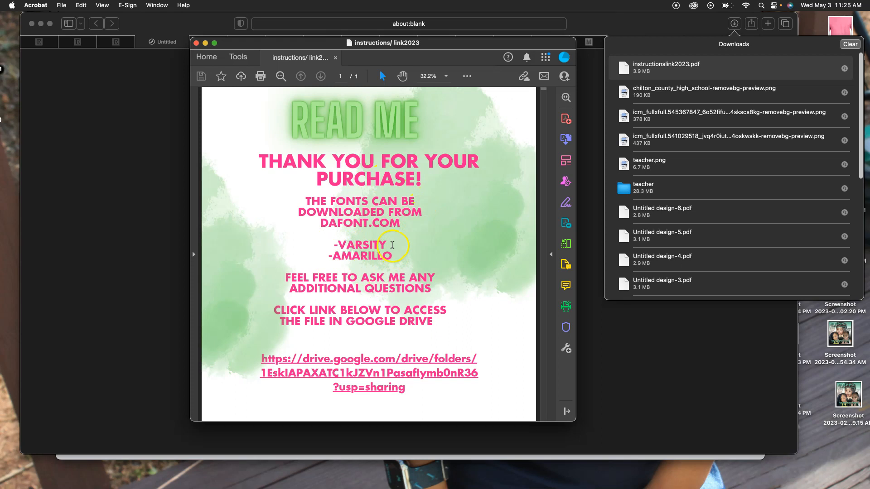
mouse_move(393, 364)
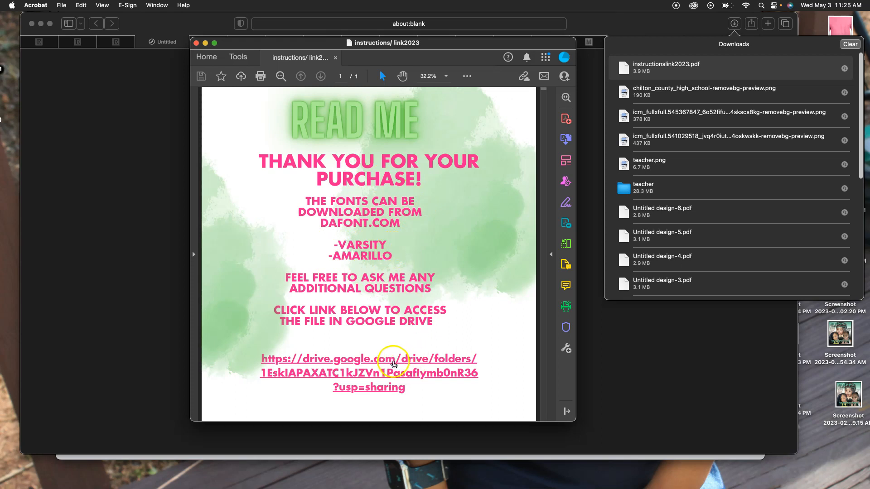
mouse_move(394, 367)
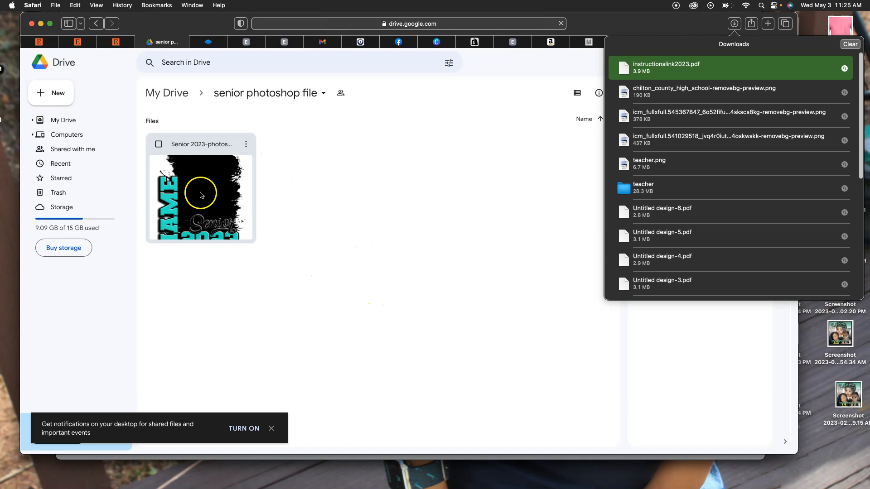
mouse_move(219, 179)
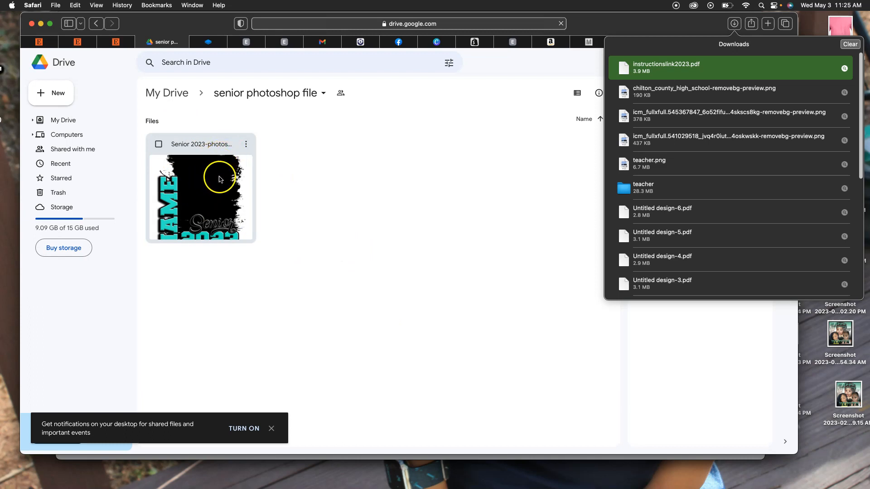
mouse_move(214, 186)
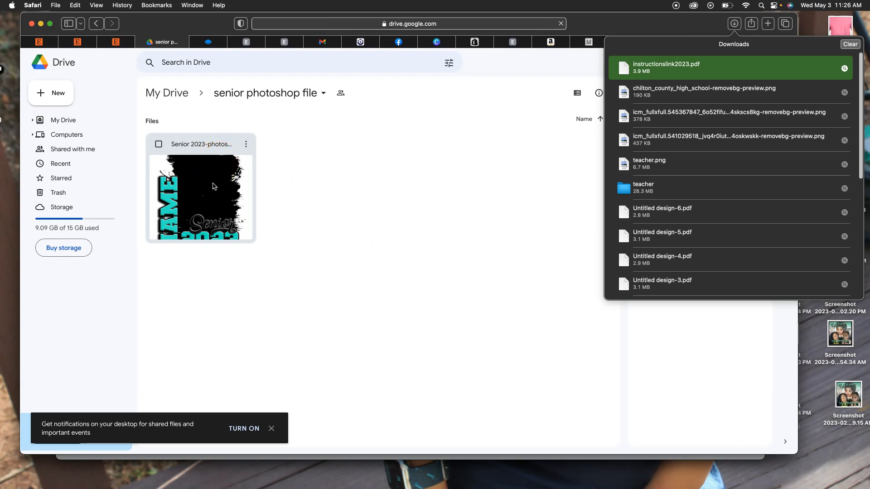
Preview Senior 2023-photoshop template.psd in the Drive folder and download it
double_click(201, 198)
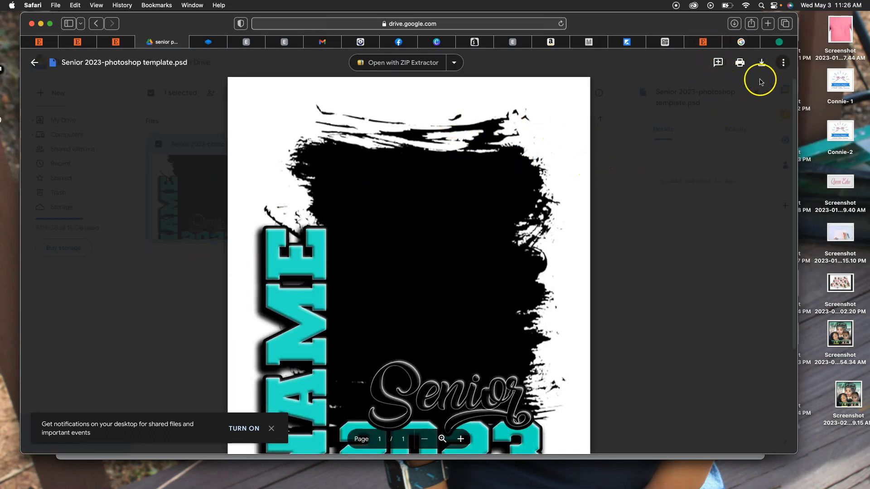
click(761, 63)
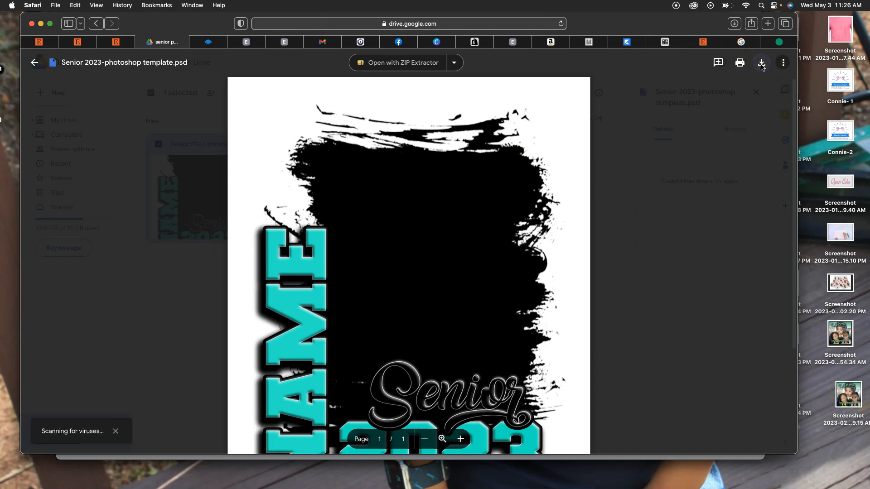
click(761, 63)
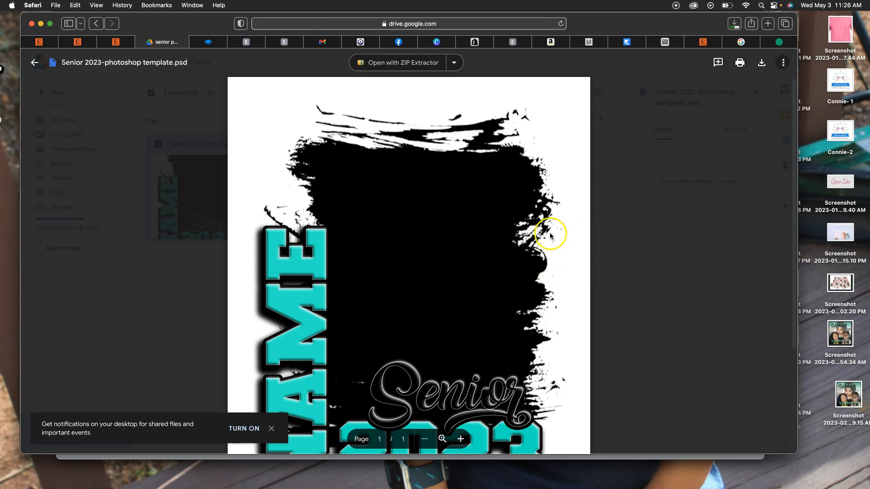
mouse_move(712, 108)
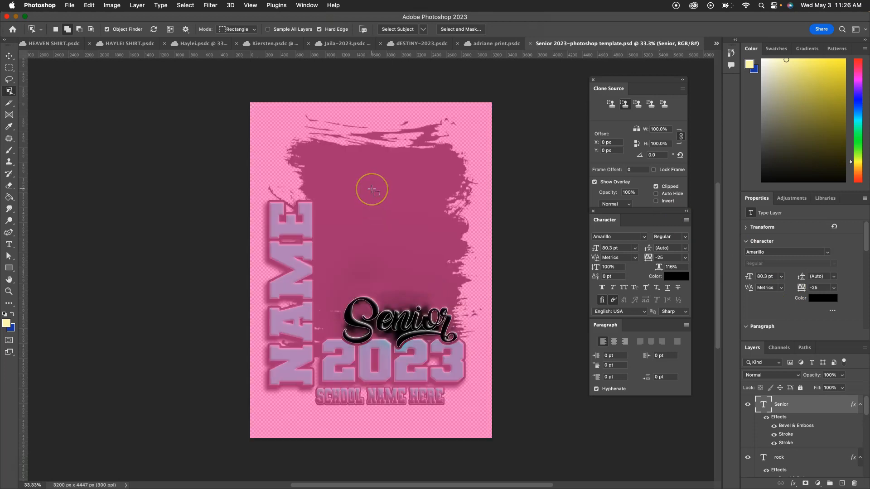
Clear the pink Quick Mask overlay from the opened Senior 2023 template
click(9, 55)
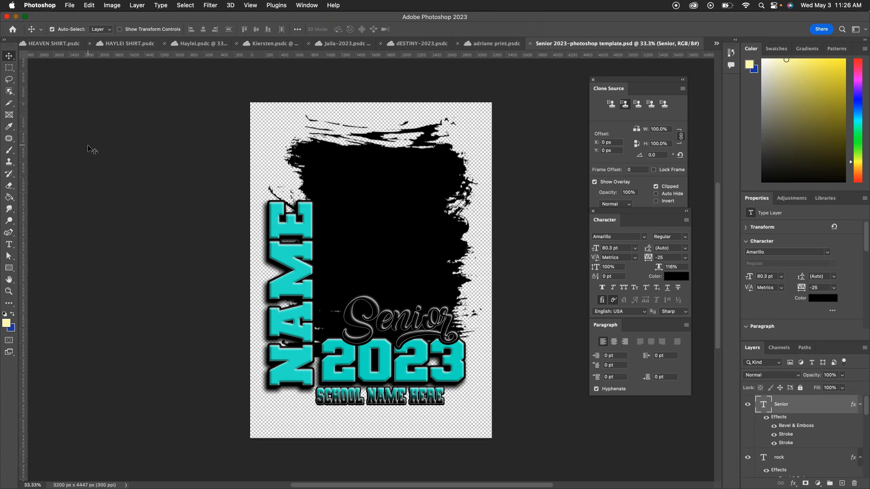
mouse_move(297, 256)
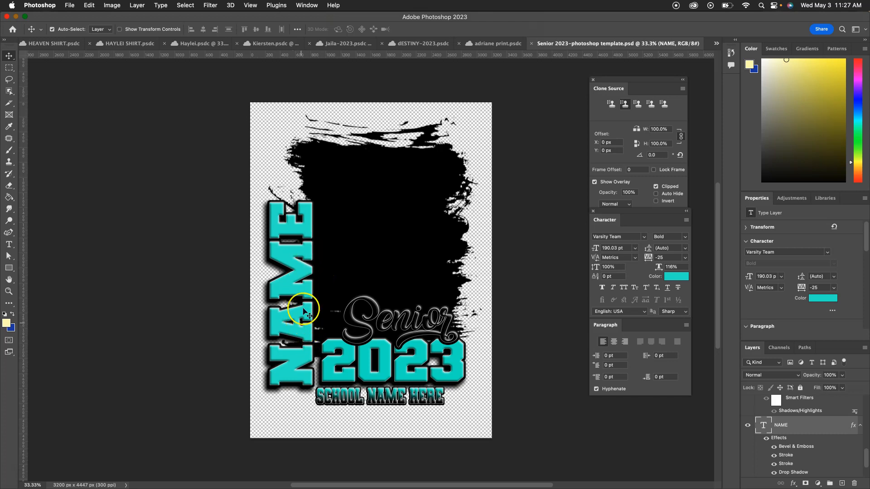
mouse_move(746, 345)
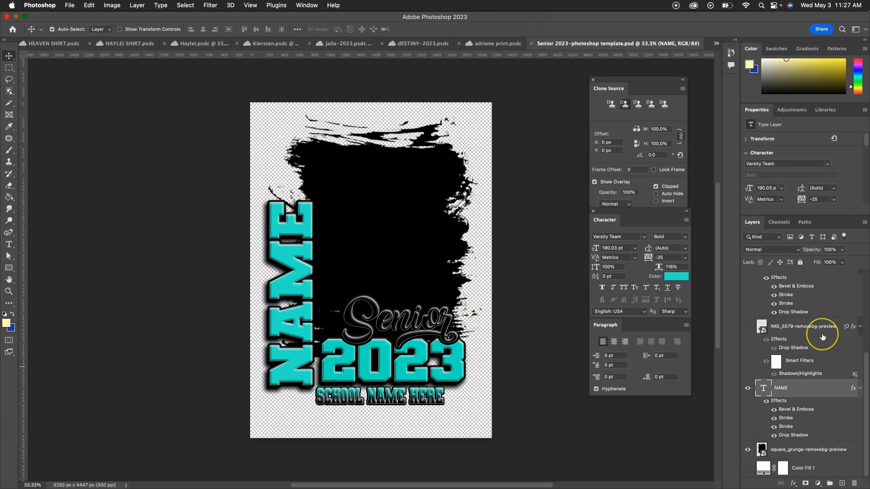
mouse_move(823, 326)
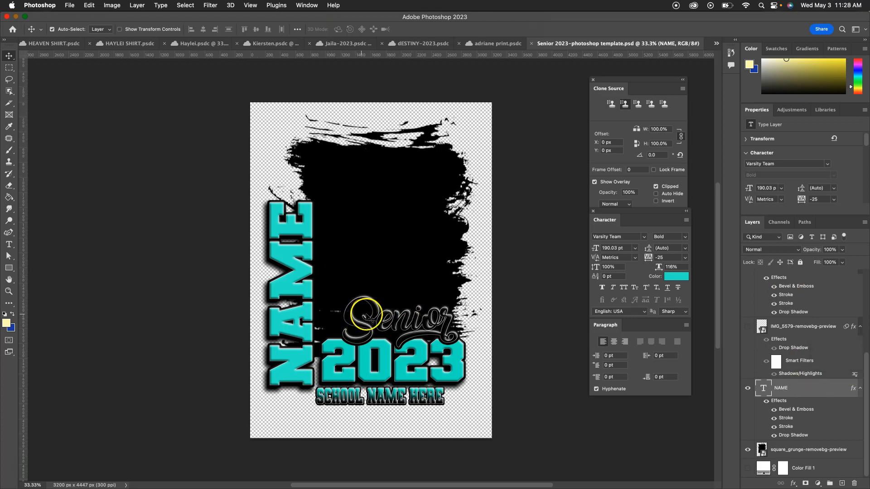
Delete the hidden IMG_5579-removebg-preview layer, leaving the NAME text layer active
click(747, 327)
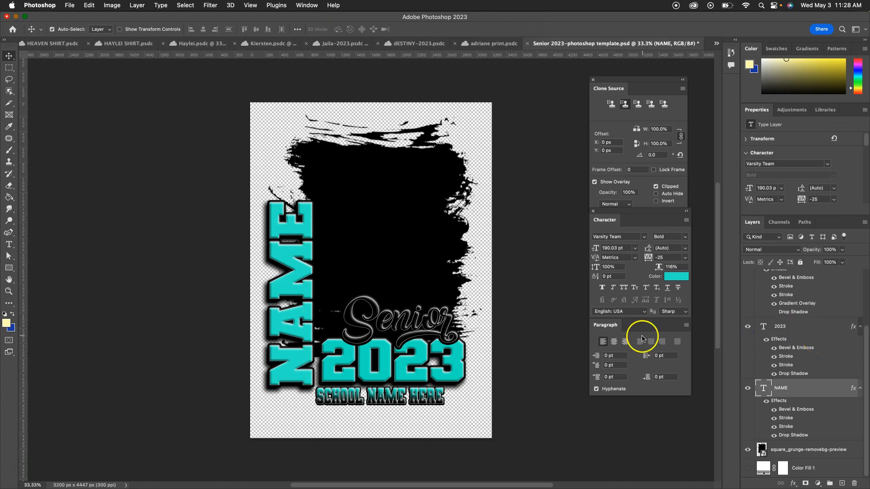
mouse_move(76, 227)
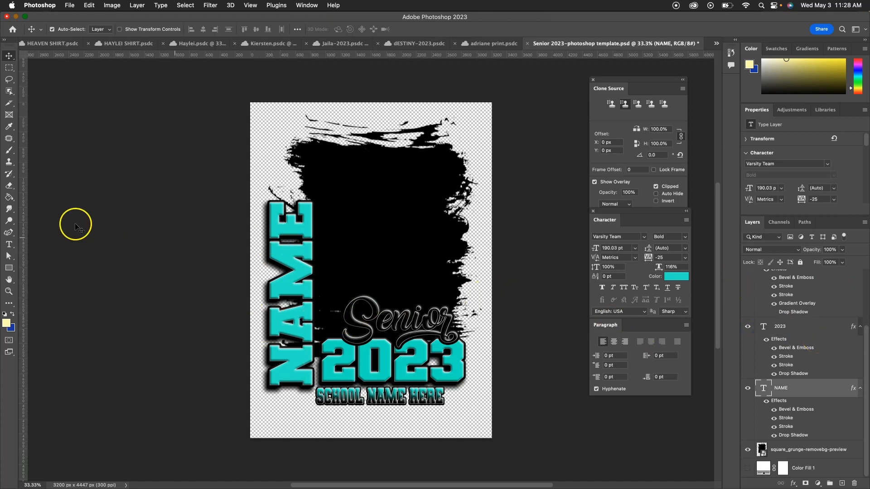
Change the vertical NAME text to SAMIRRA and scale it down to fit the left edge
click(9, 245)
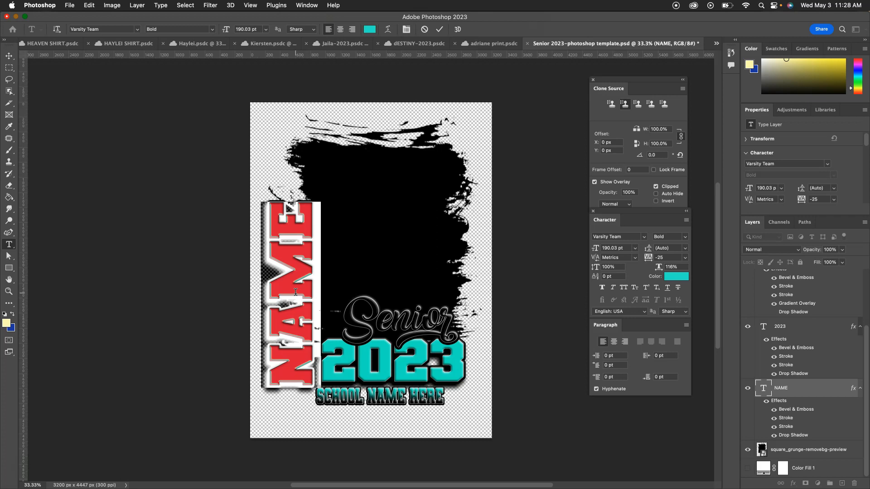
text(SAMIRRA)
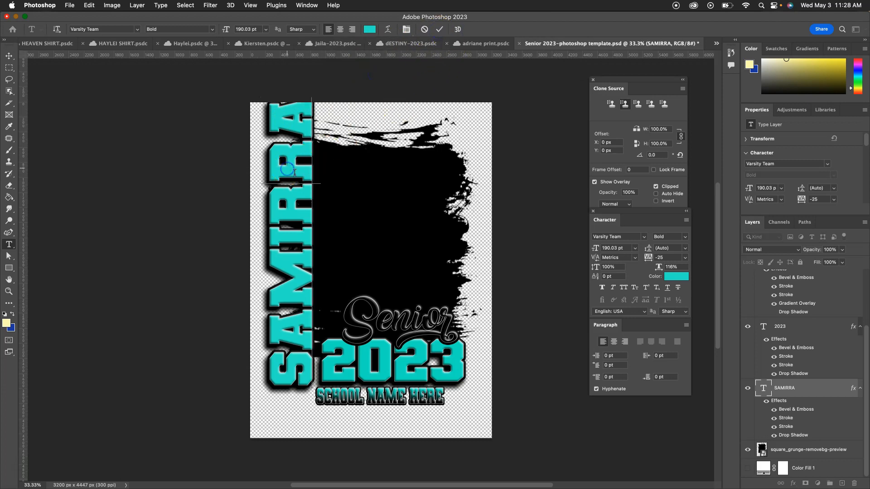
mouse_move(464, 154)
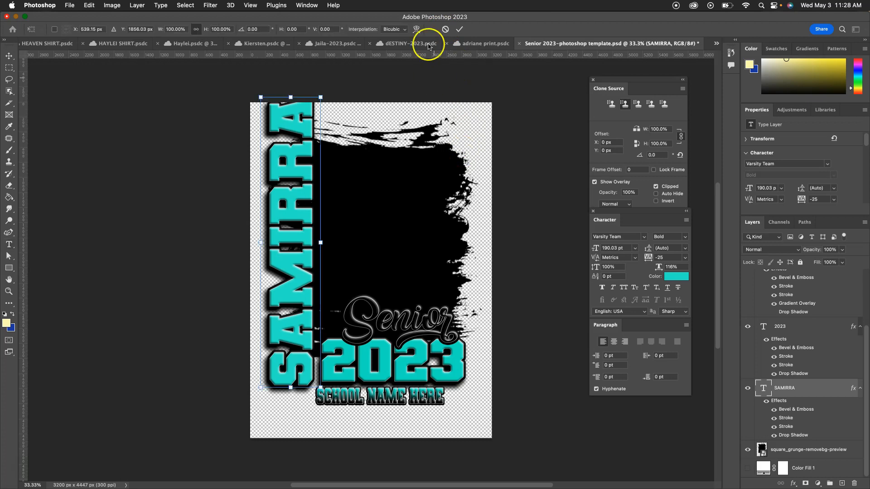
drag(261, 98, 272, 110)
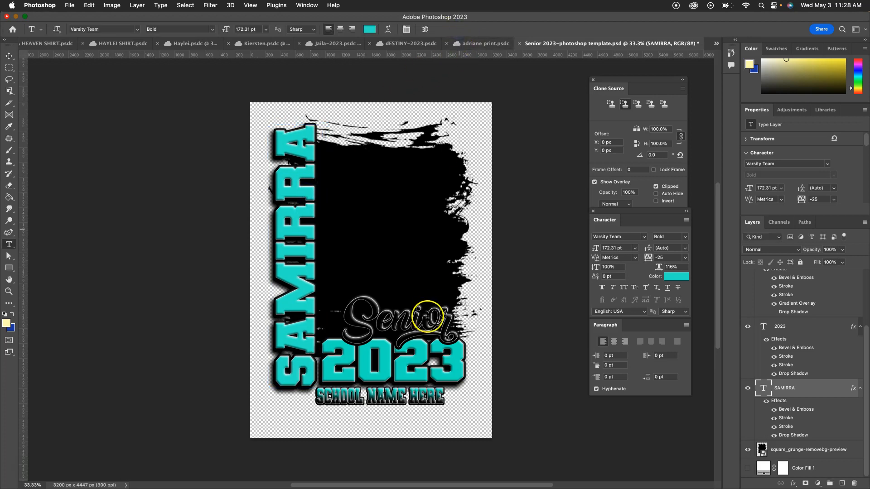
mouse_move(377, 400)
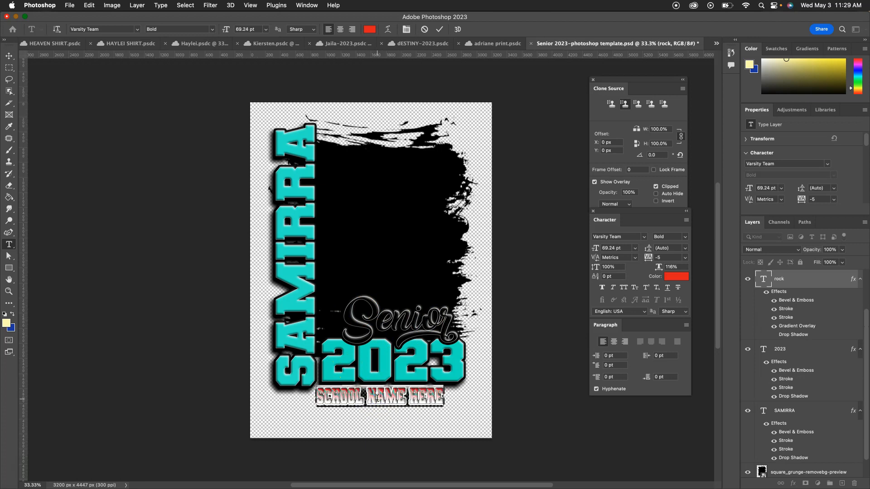
Replace SCHOOL NAME HERE with HOUSTON HIGH SCHOOL, then cancel the Color Picker to keep SAMIRRA teal
text(HOUSTON HIGH SCHOOL)
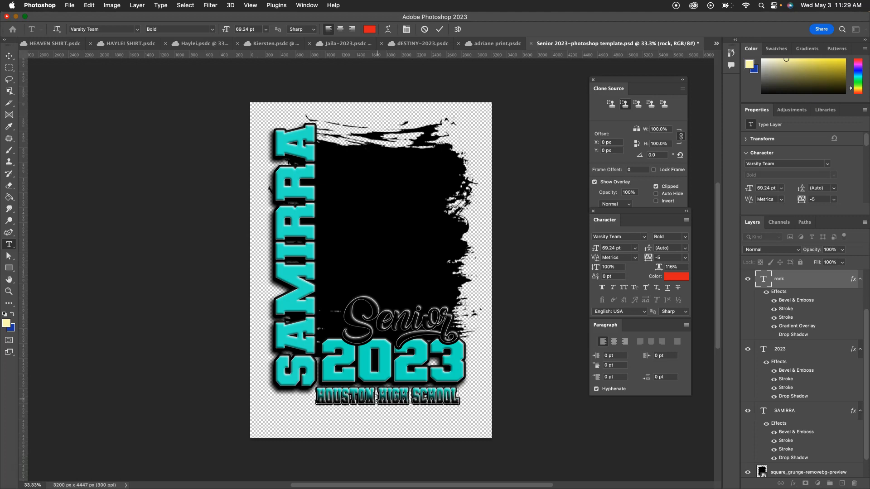
mouse_move(410, 105)
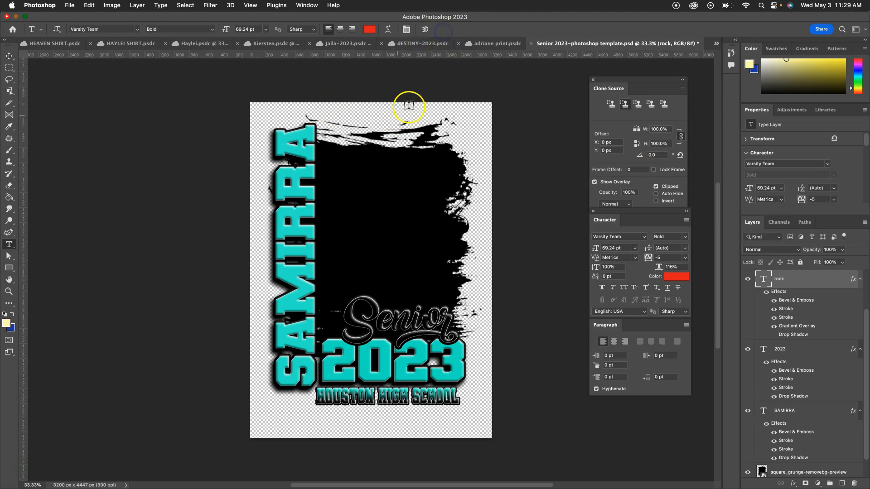
click(443, 29)
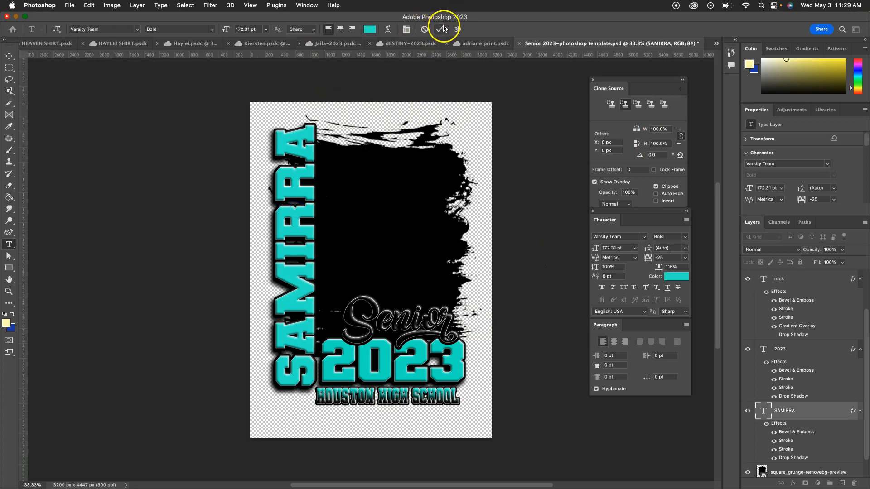
click(443, 29)
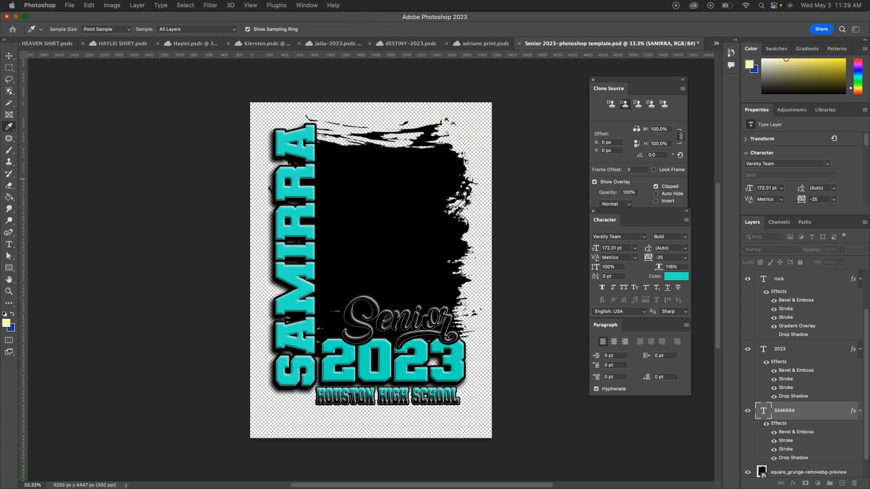
click(675, 277)
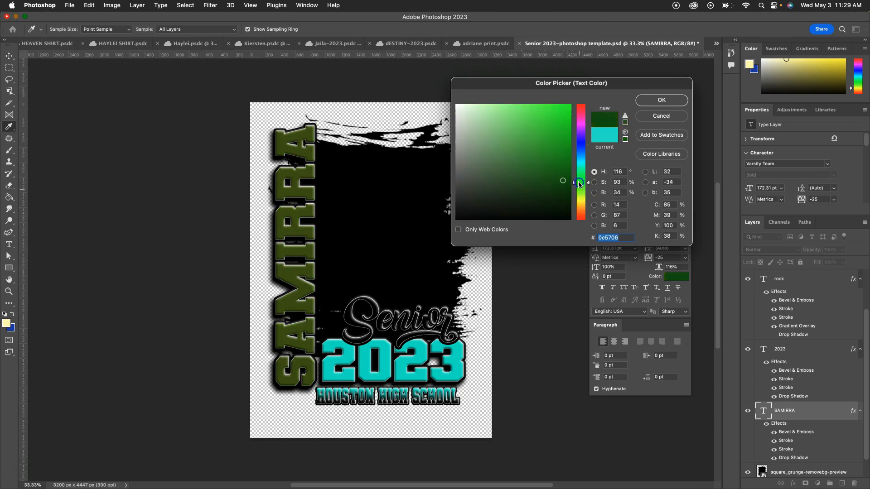
click(660, 99)
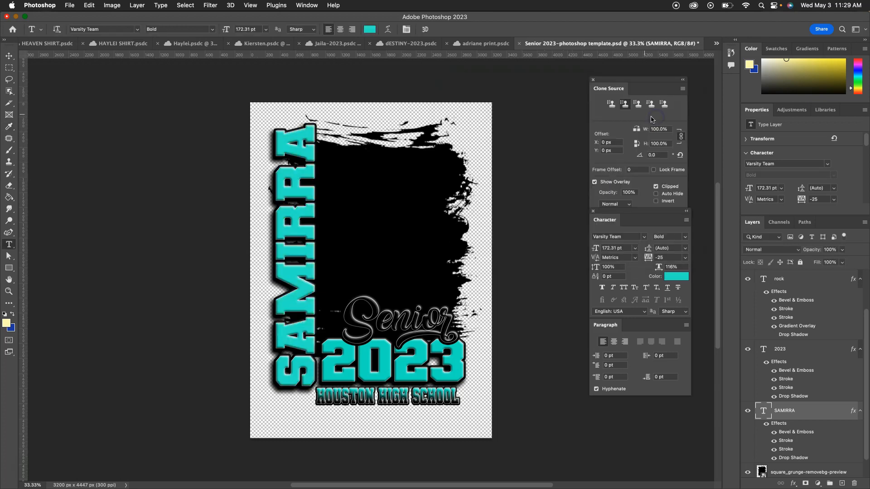
click(9, 56)
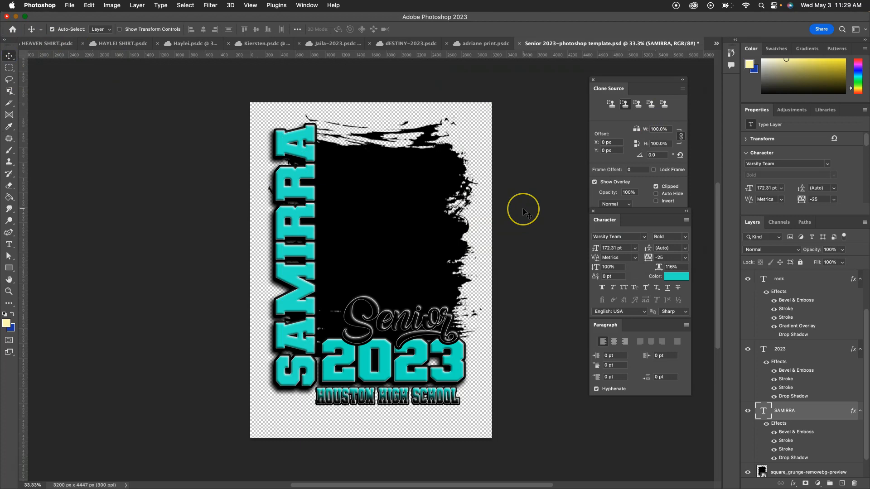
mouse_move(524, 214)
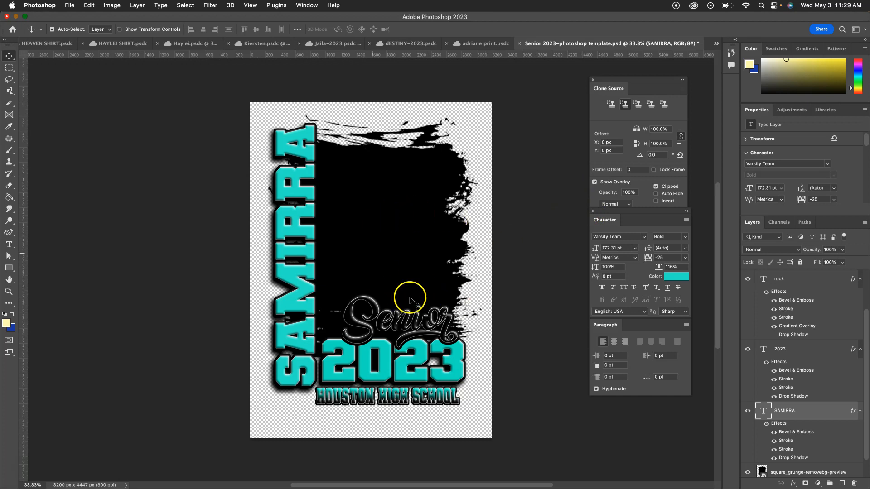
click(807, 450)
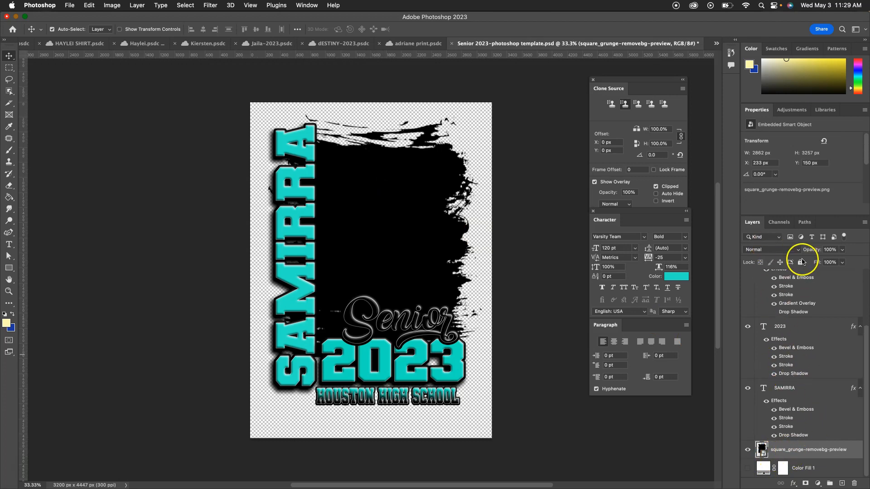
mouse_move(787, 435)
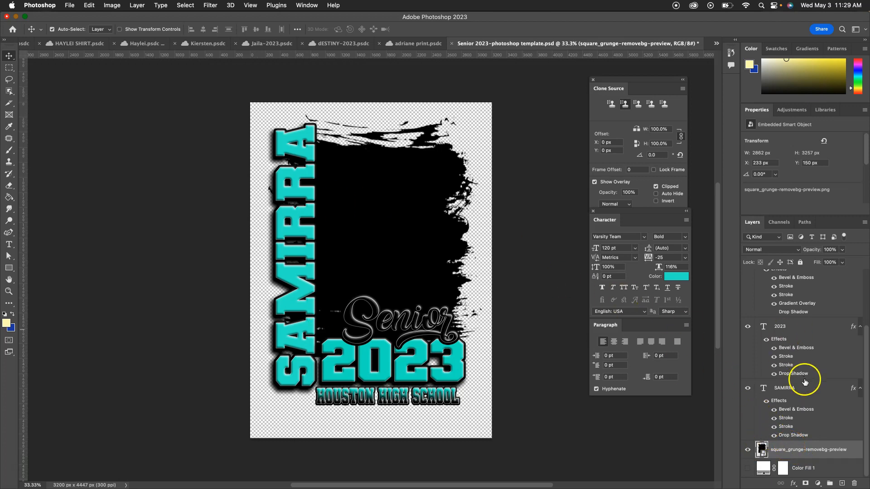
mouse_move(799, 458)
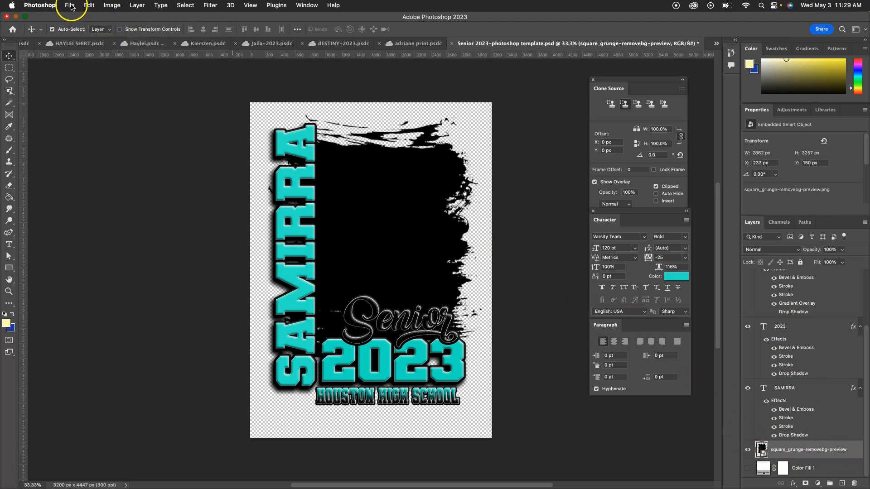
Use File > Place Embedded and select the graduate photo PNG from Downloads
click(70, 6)
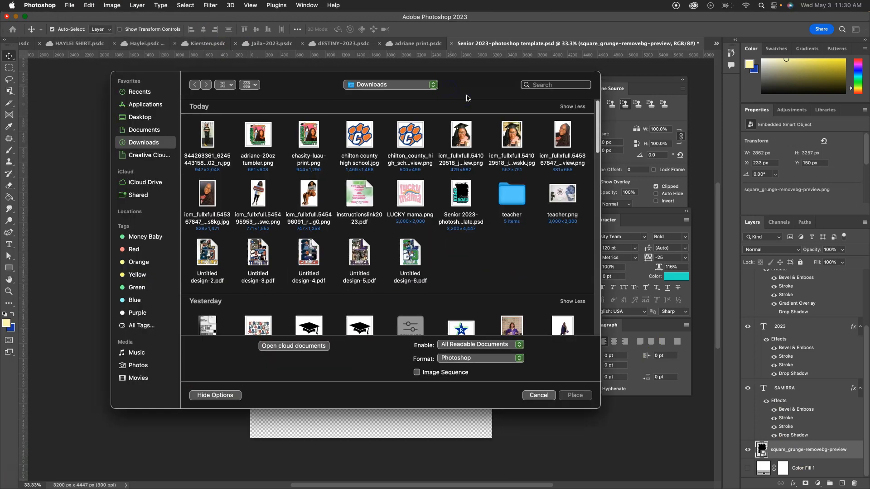
scroll(down, 3)
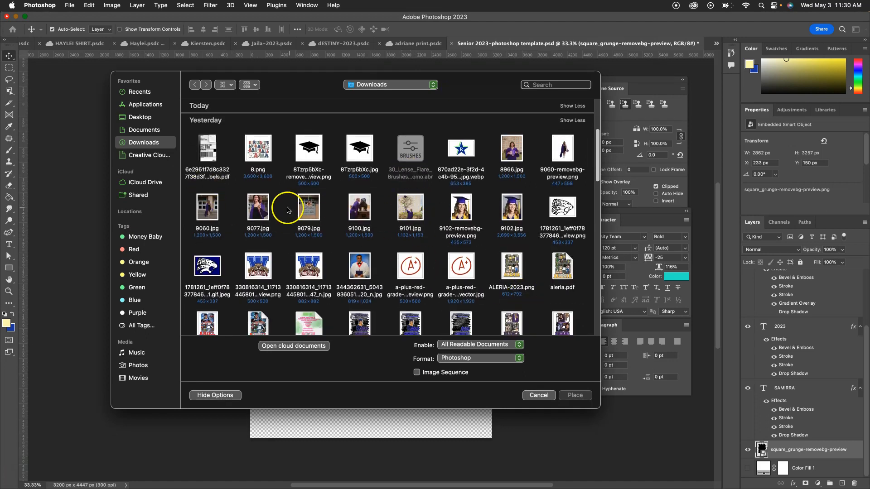
scroll(down, 3)
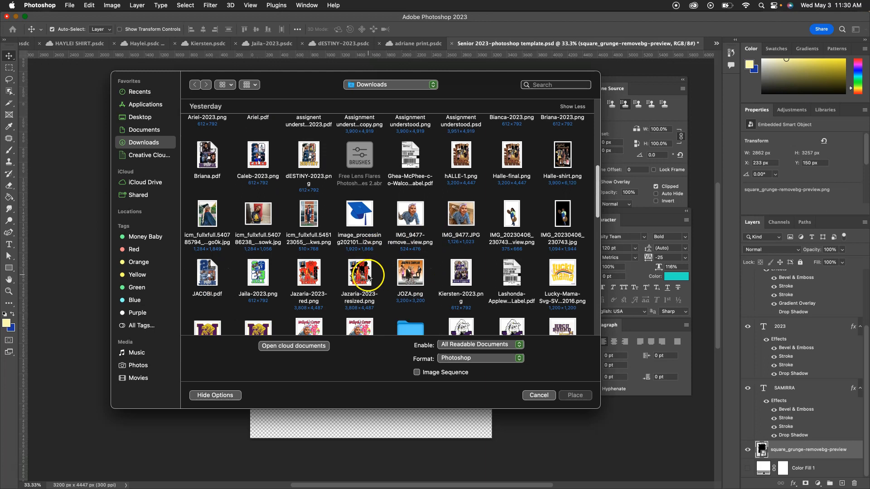
scroll(down, 3)
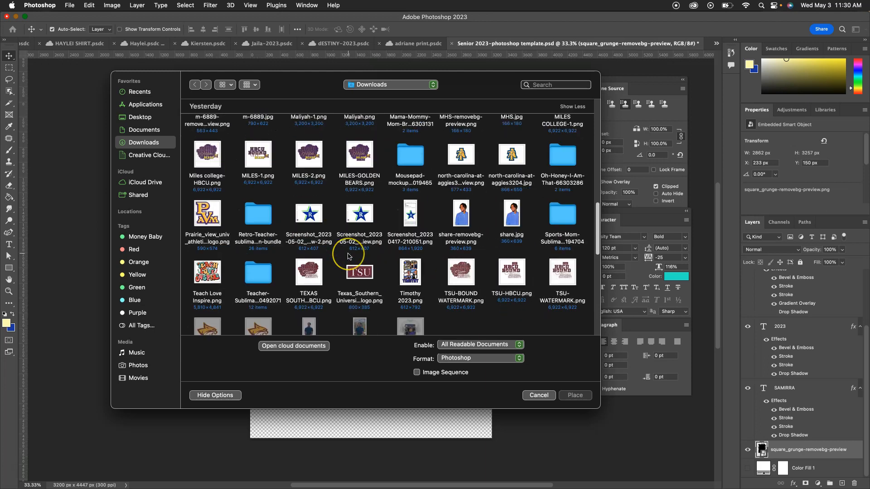
scroll(down, 3)
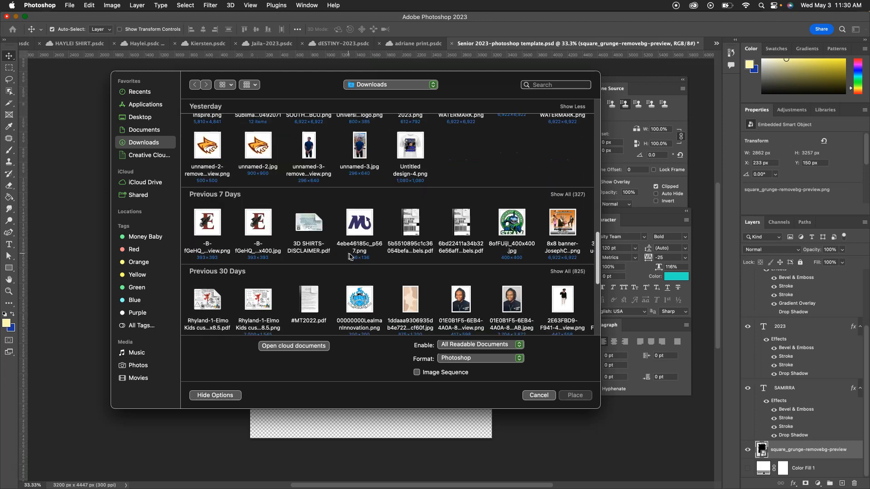
scroll(down, 3)
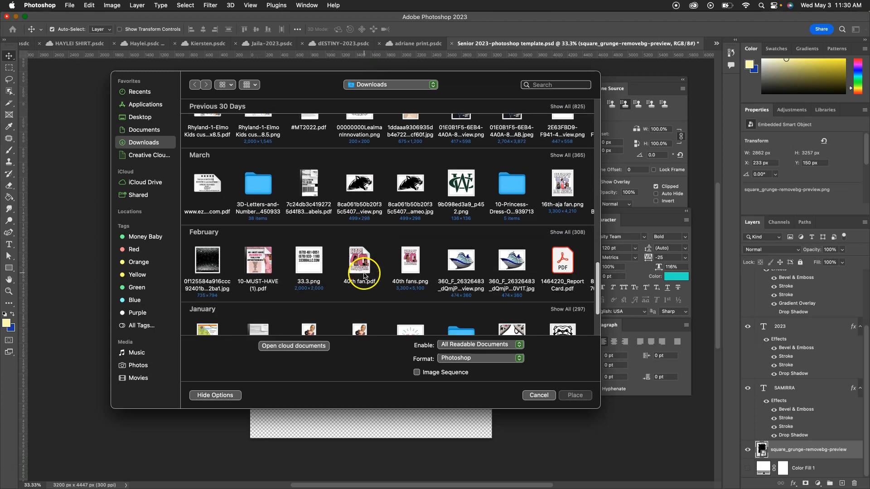
scroll(up, 3)
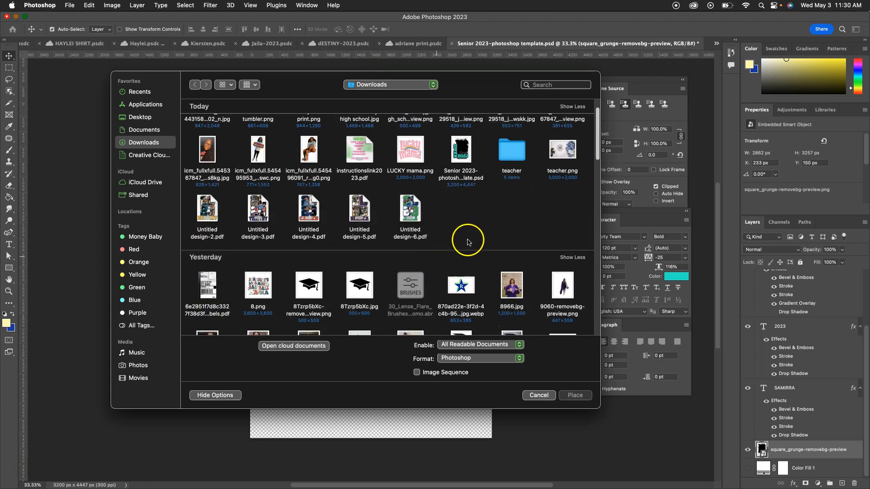
scroll(up, 3)
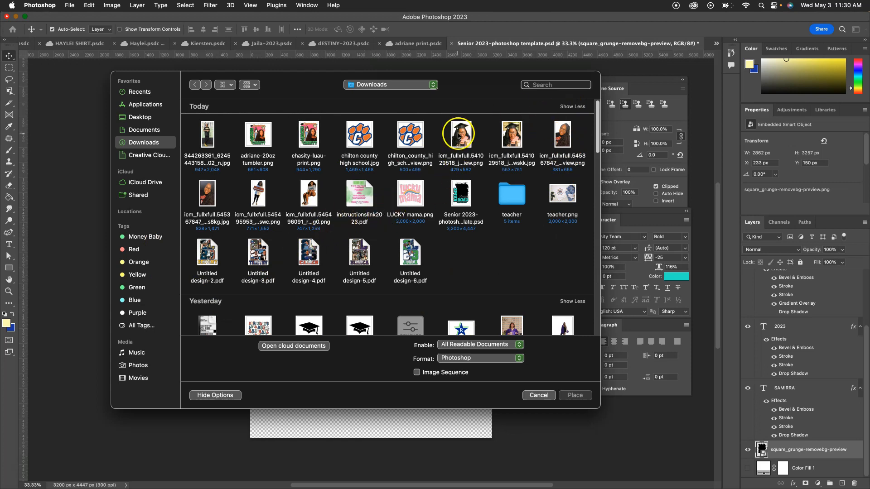
click(460, 134)
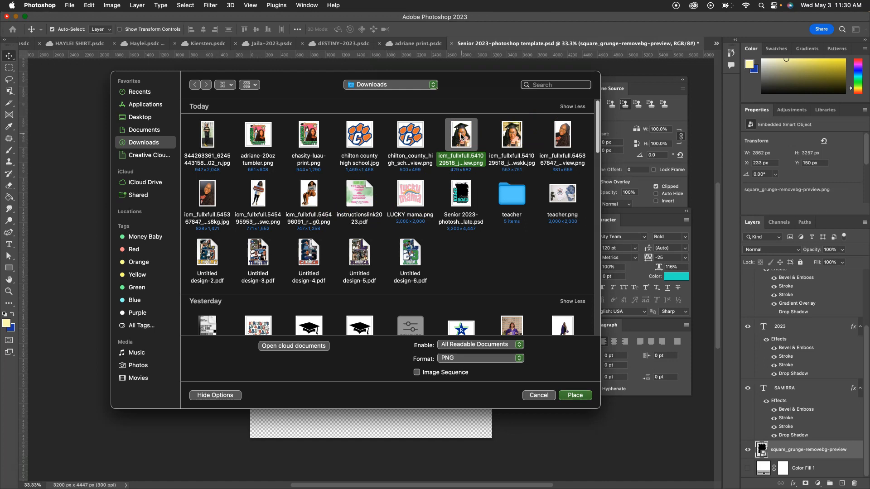
Place the graduate photo as a smart object framed within the black grunge shape
click(575, 395)
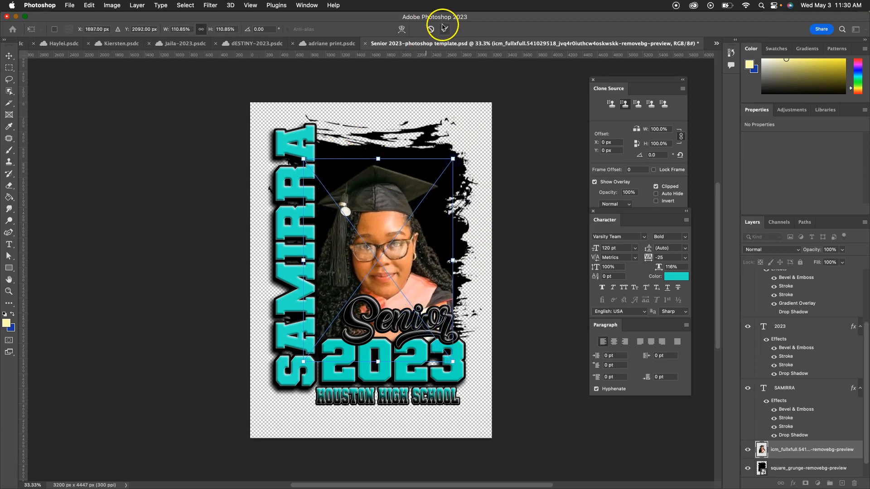
click(9, 55)
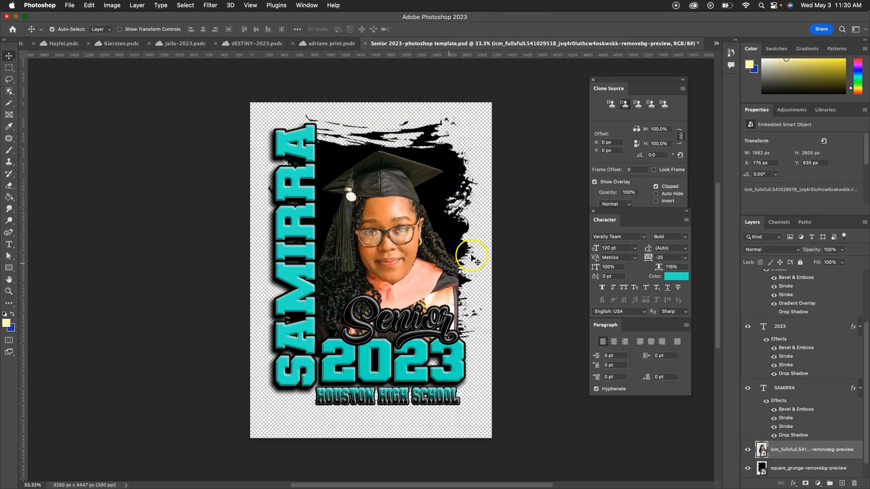
mouse_move(476, 256)
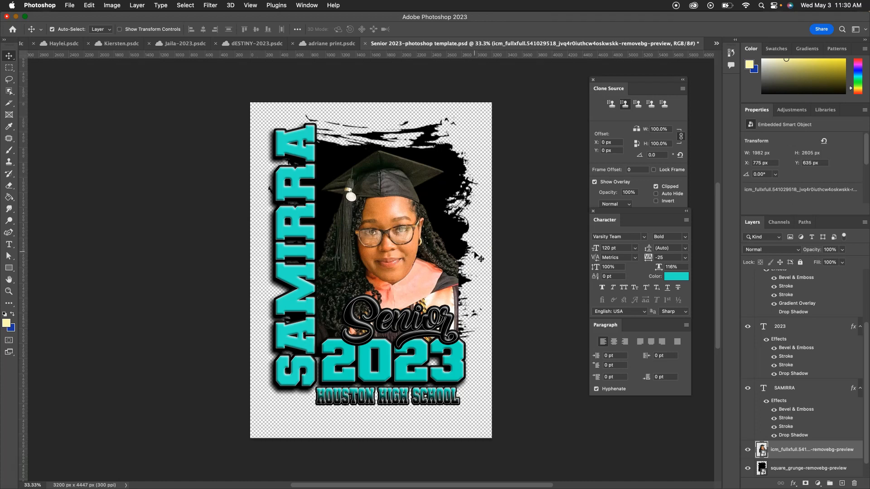
mouse_move(688, 330)
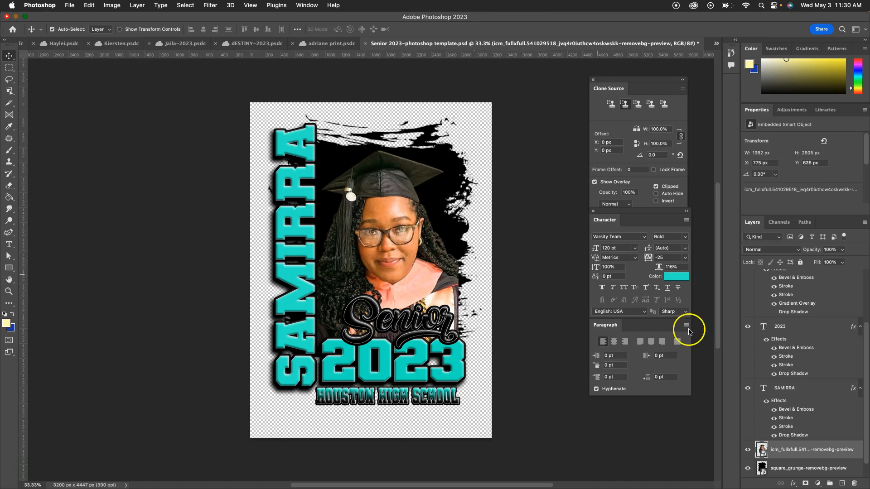
Add a white outside Stroke and a white Drop Shadow glow to the photo layer
click(794, 482)
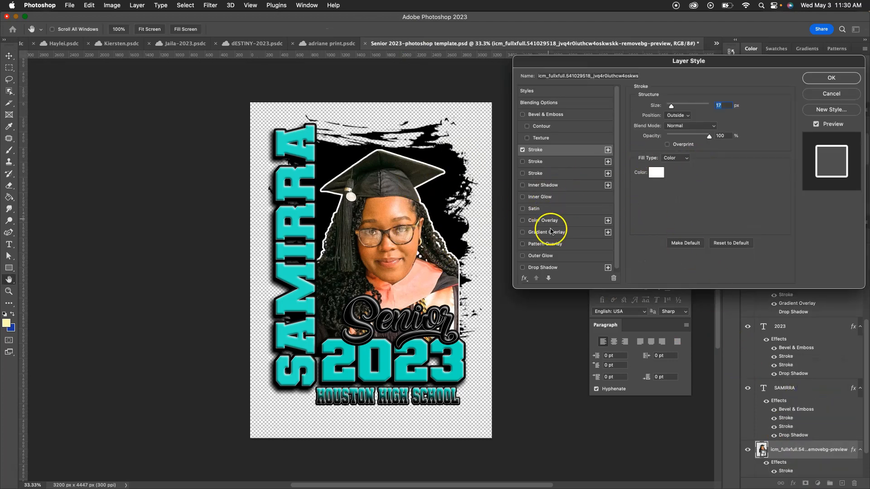
click(543, 266)
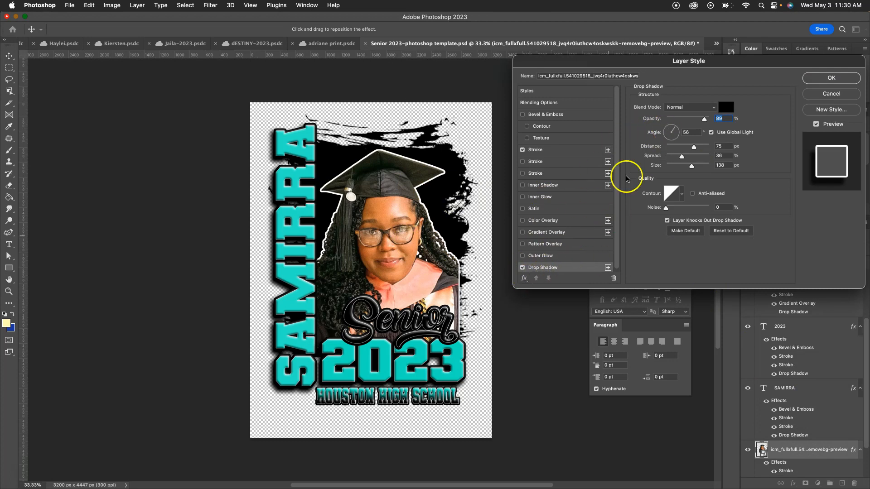
click(725, 107)
text(ffffff)
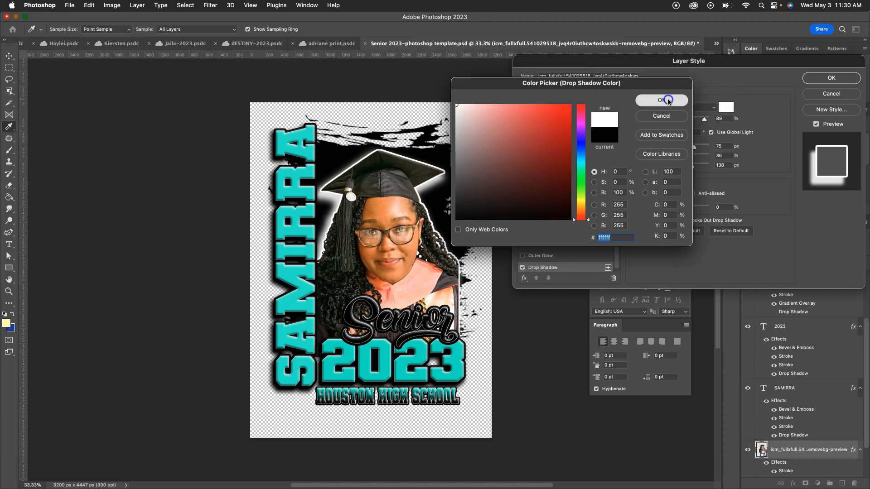
click(660, 99)
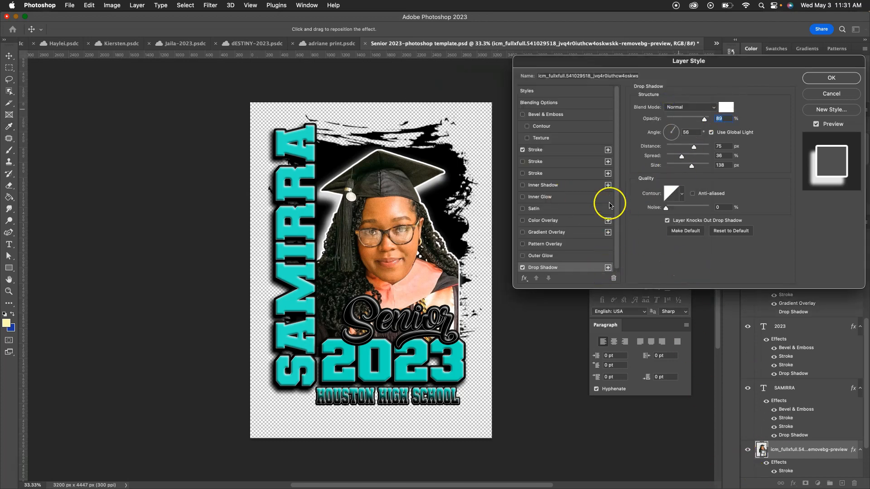
mouse_move(600, 208)
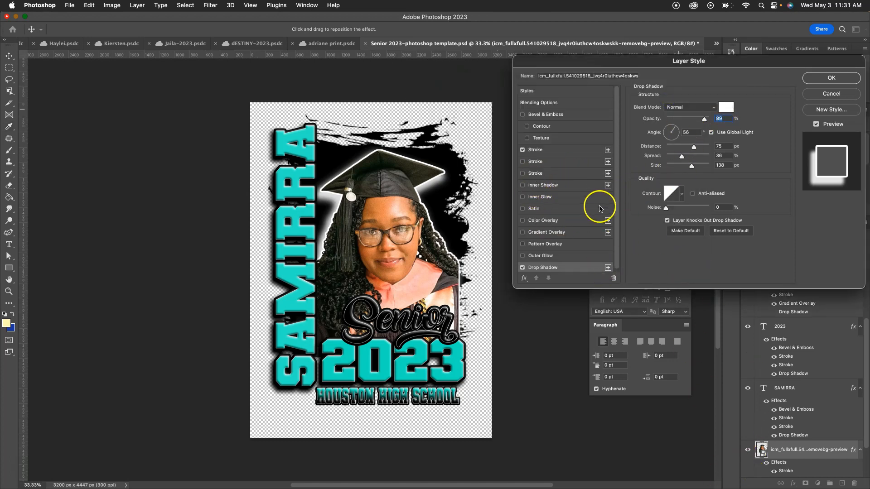
click(831, 78)
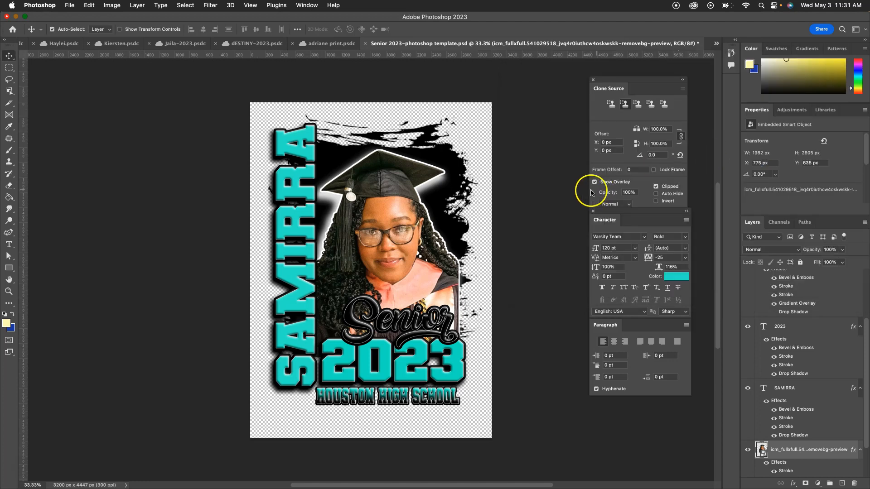
mouse_move(375, 238)
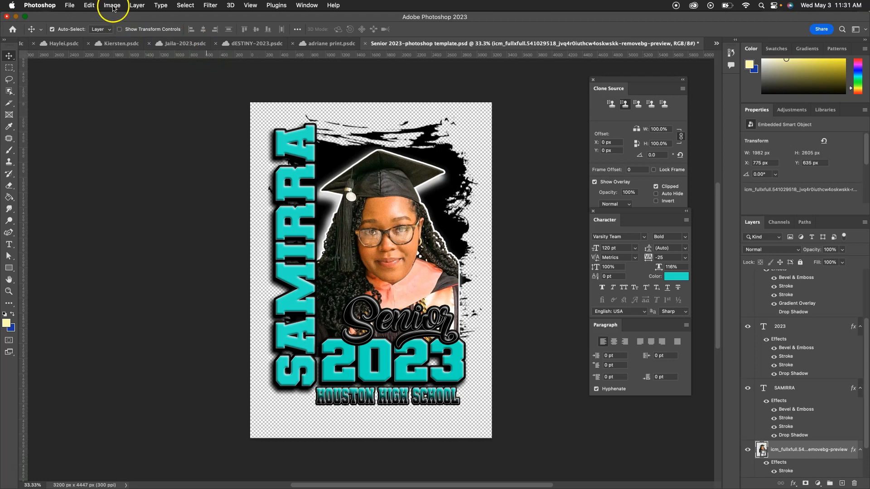
Apply an Exposure adjustment of about +0.22 to the graduate photo
click(111, 5)
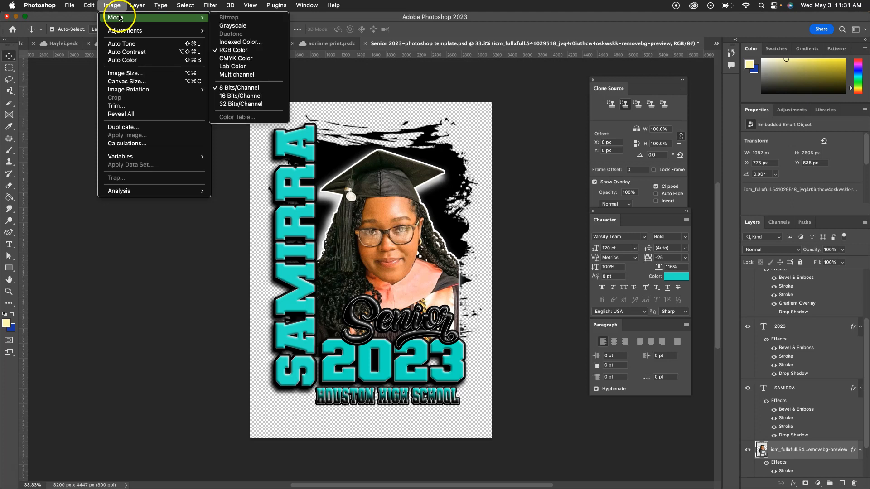
mouse_move(115, 21)
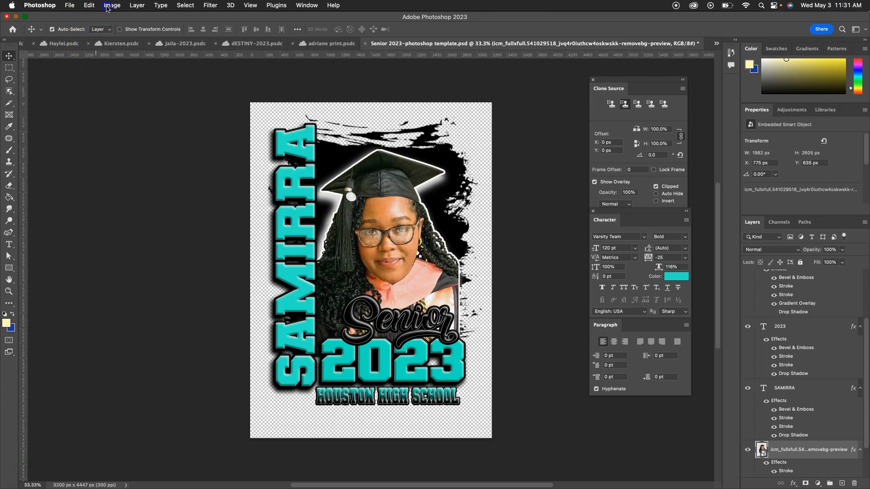
click(111, 5)
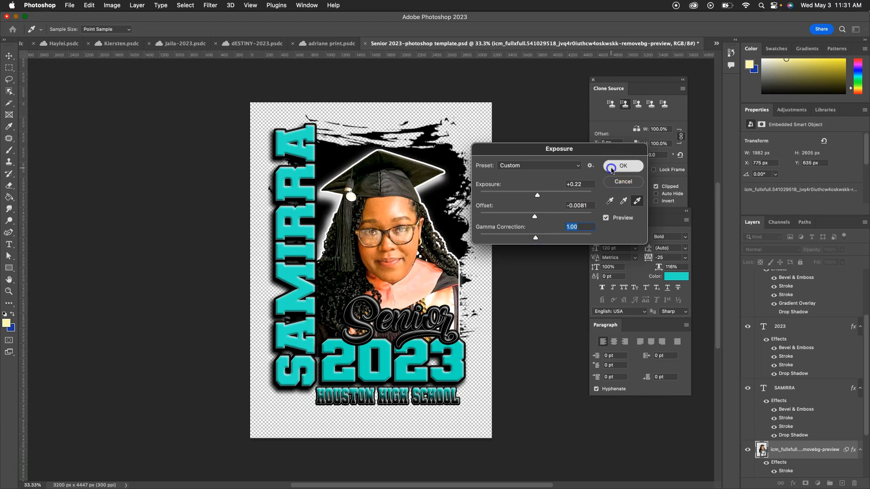
click(622, 167)
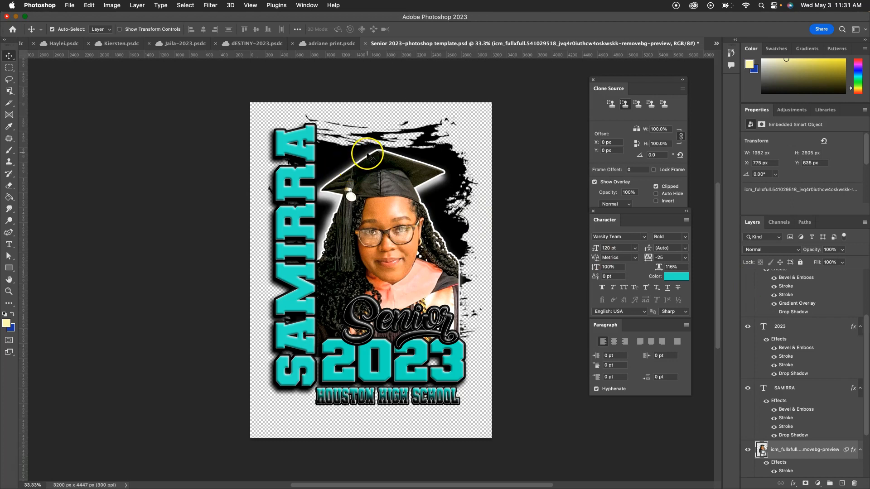
mouse_move(49, 19)
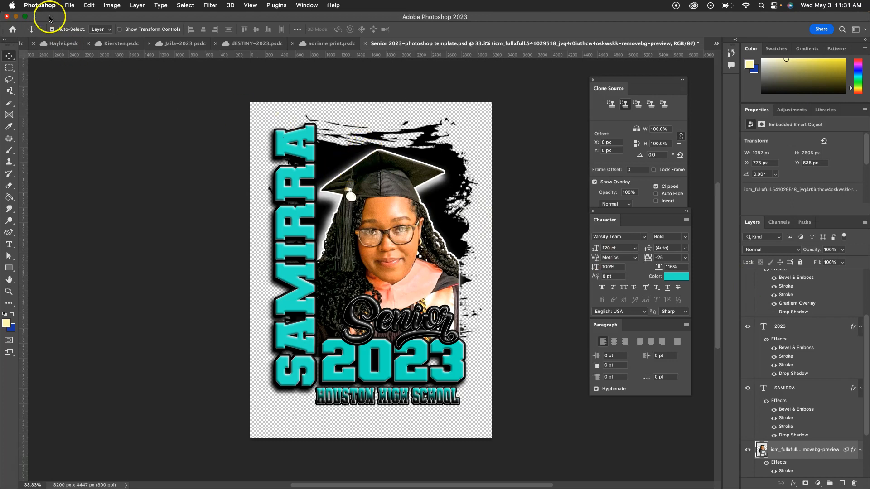
Export the finished design via Export As as SAMPLE.png into the Downloads folder
click(69, 6)
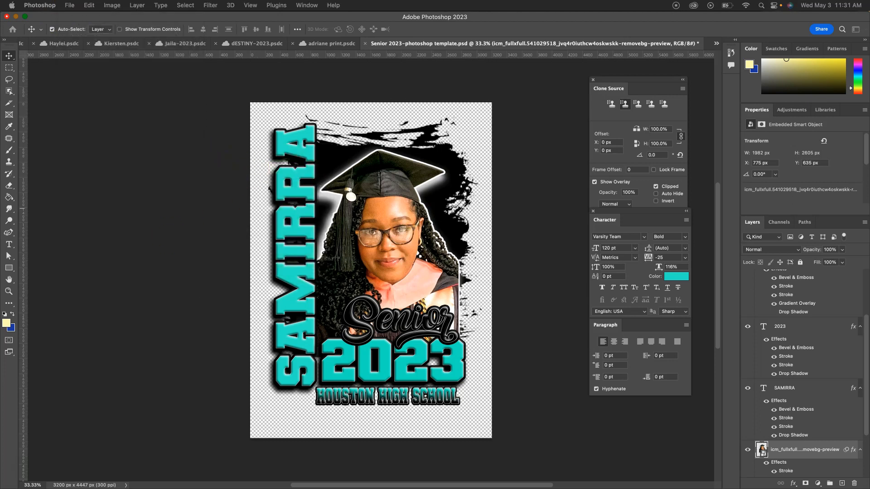
click(70, 5)
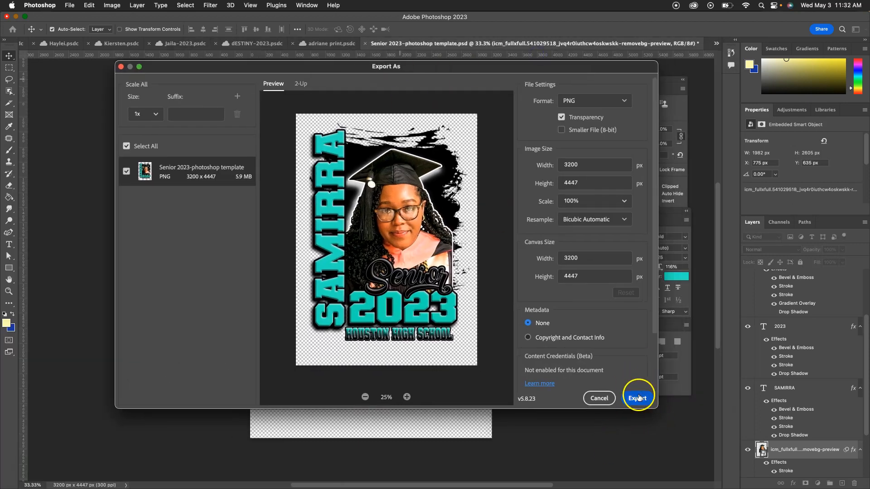
click(637, 397)
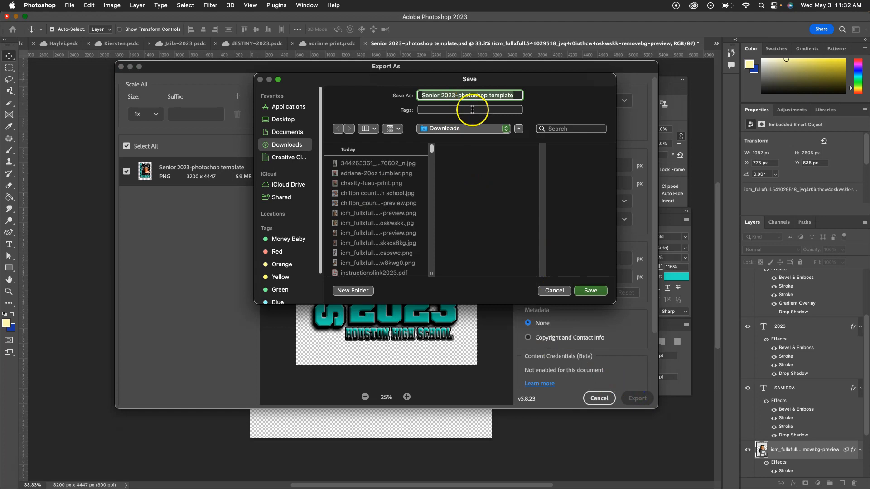
mouse_move(479, 127)
text(SAM)
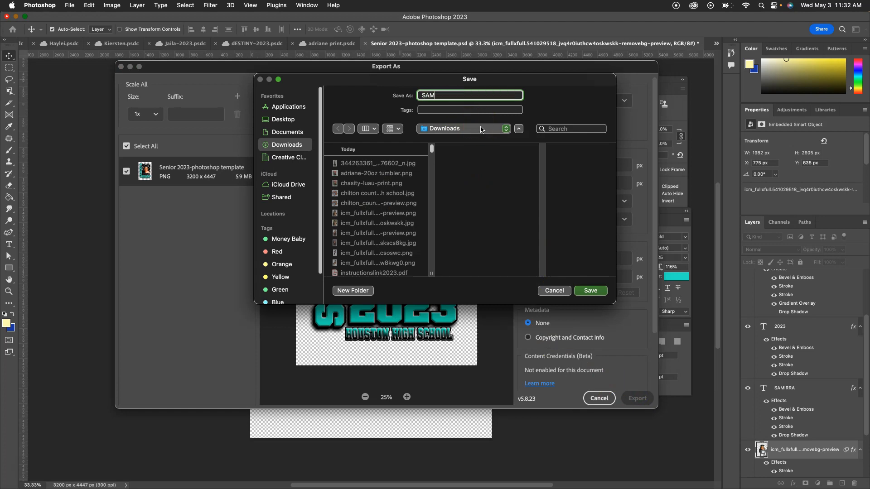
click(552, 291)
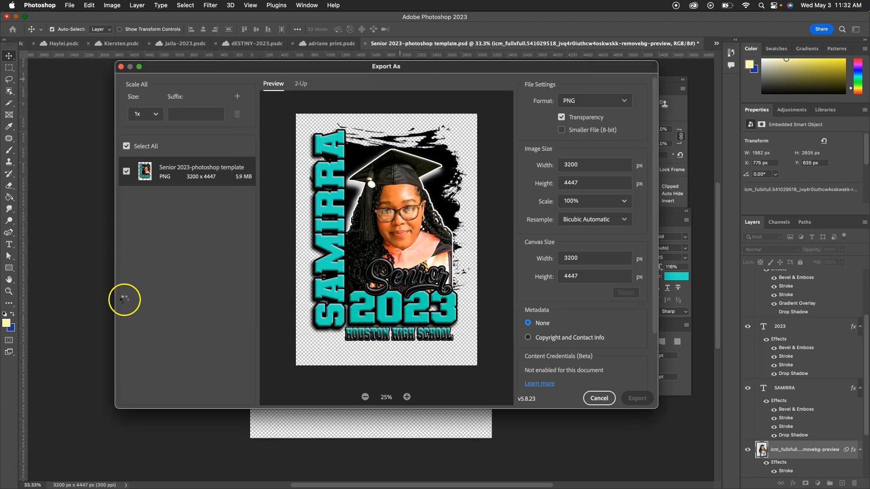
click(599, 399)
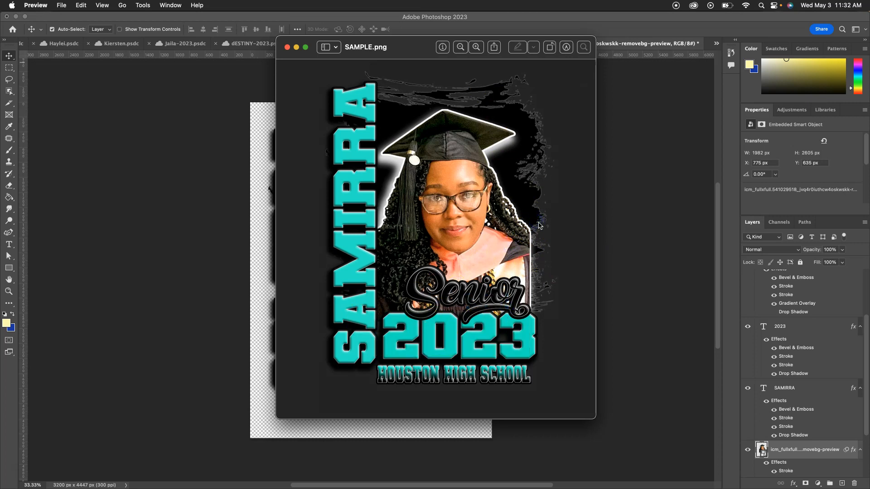
mouse_move(377, 76)
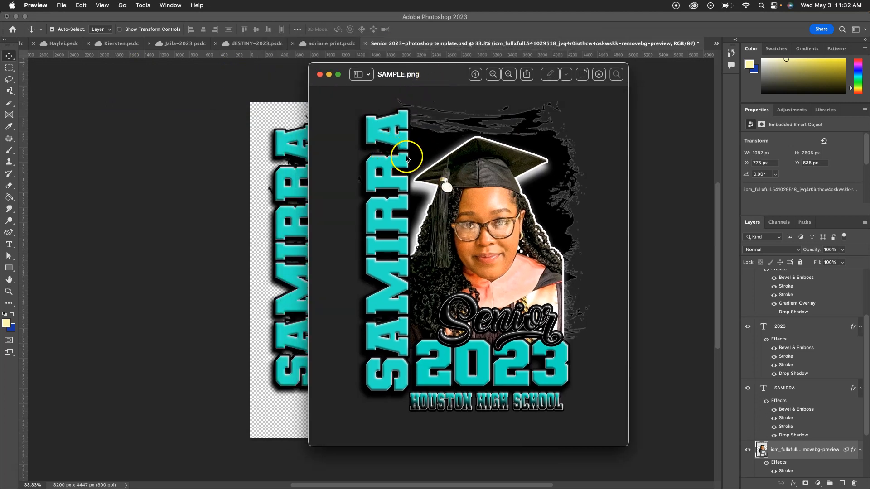
mouse_move(400, 143)
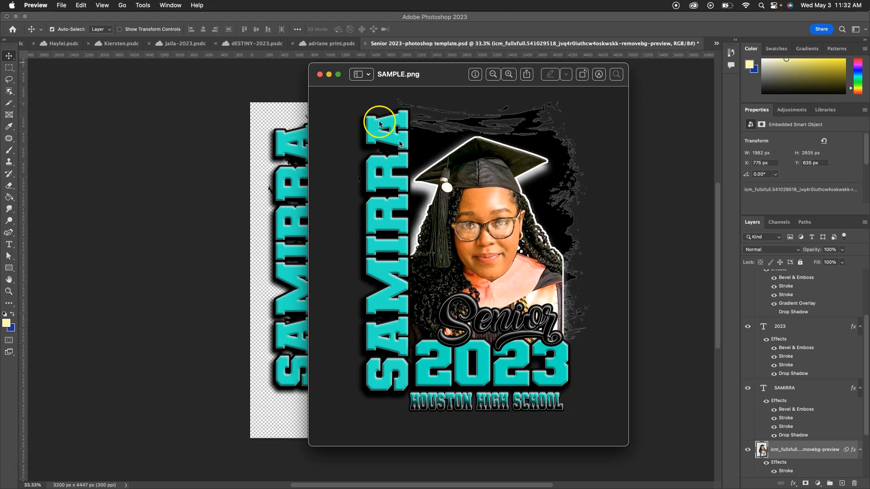
click(320, 74)
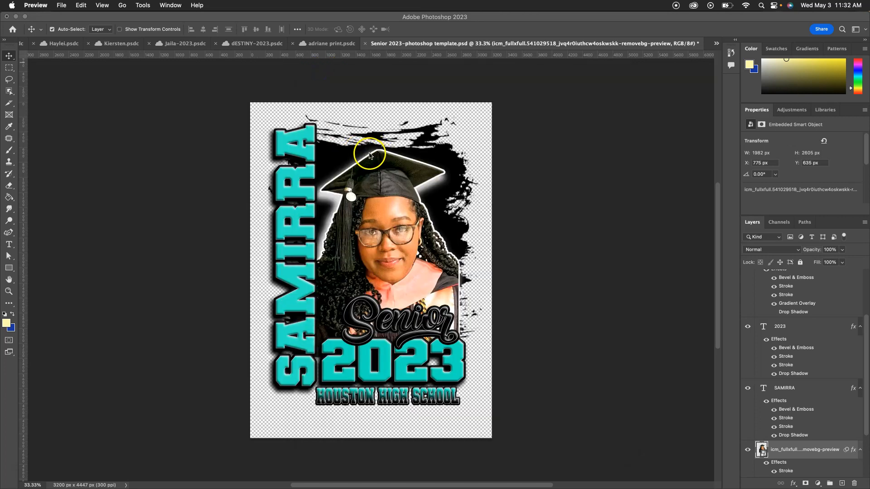
mouse_move(43, 462)
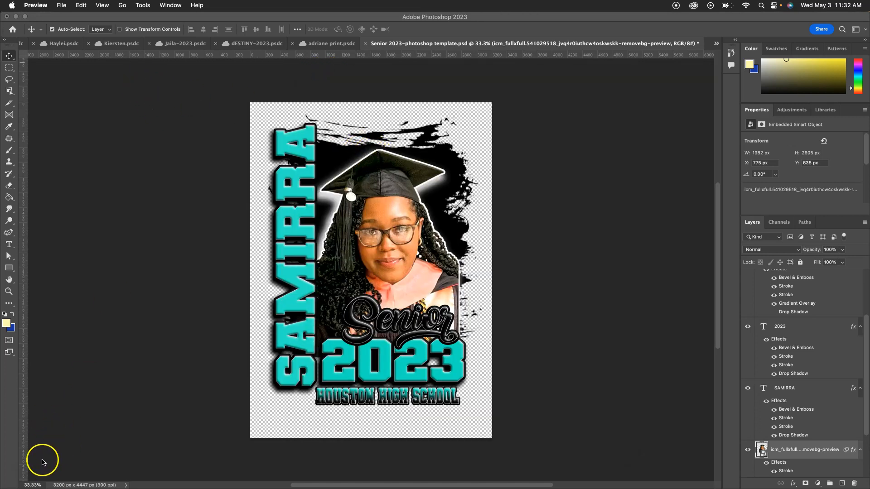